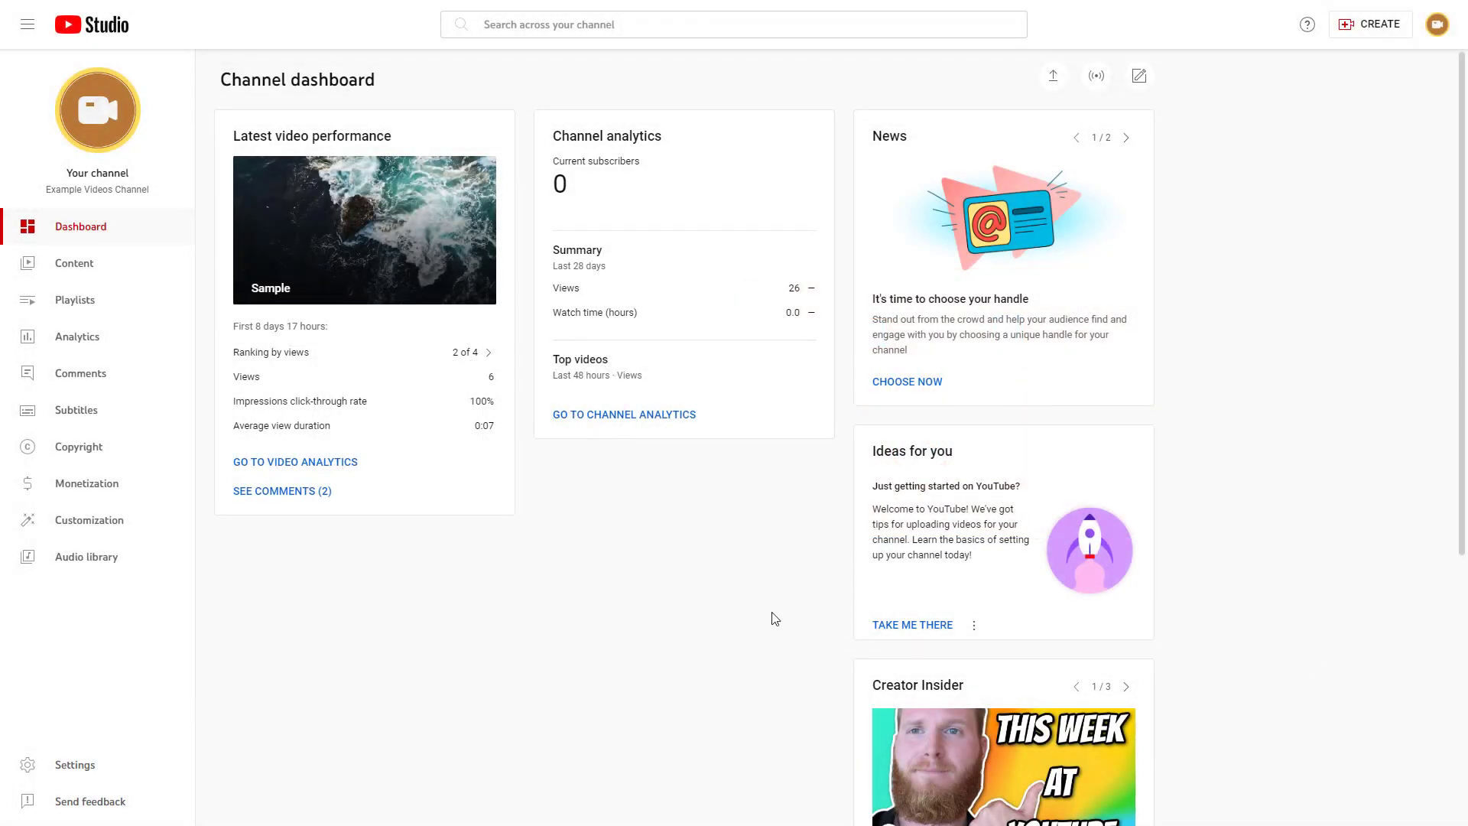
pyautogui.moveTo(644, 647)
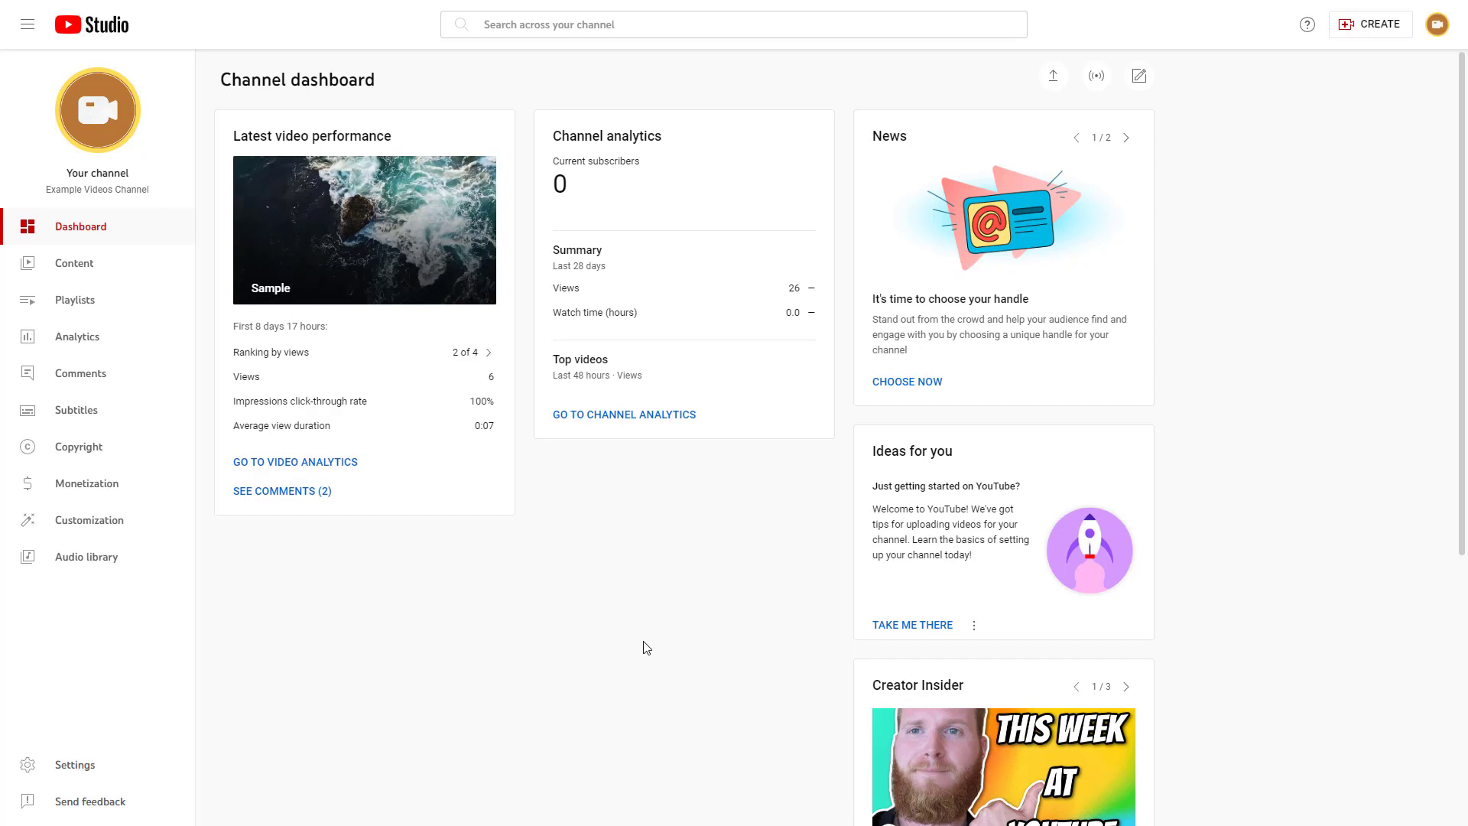
pyautogui.moveTo(634, 694)
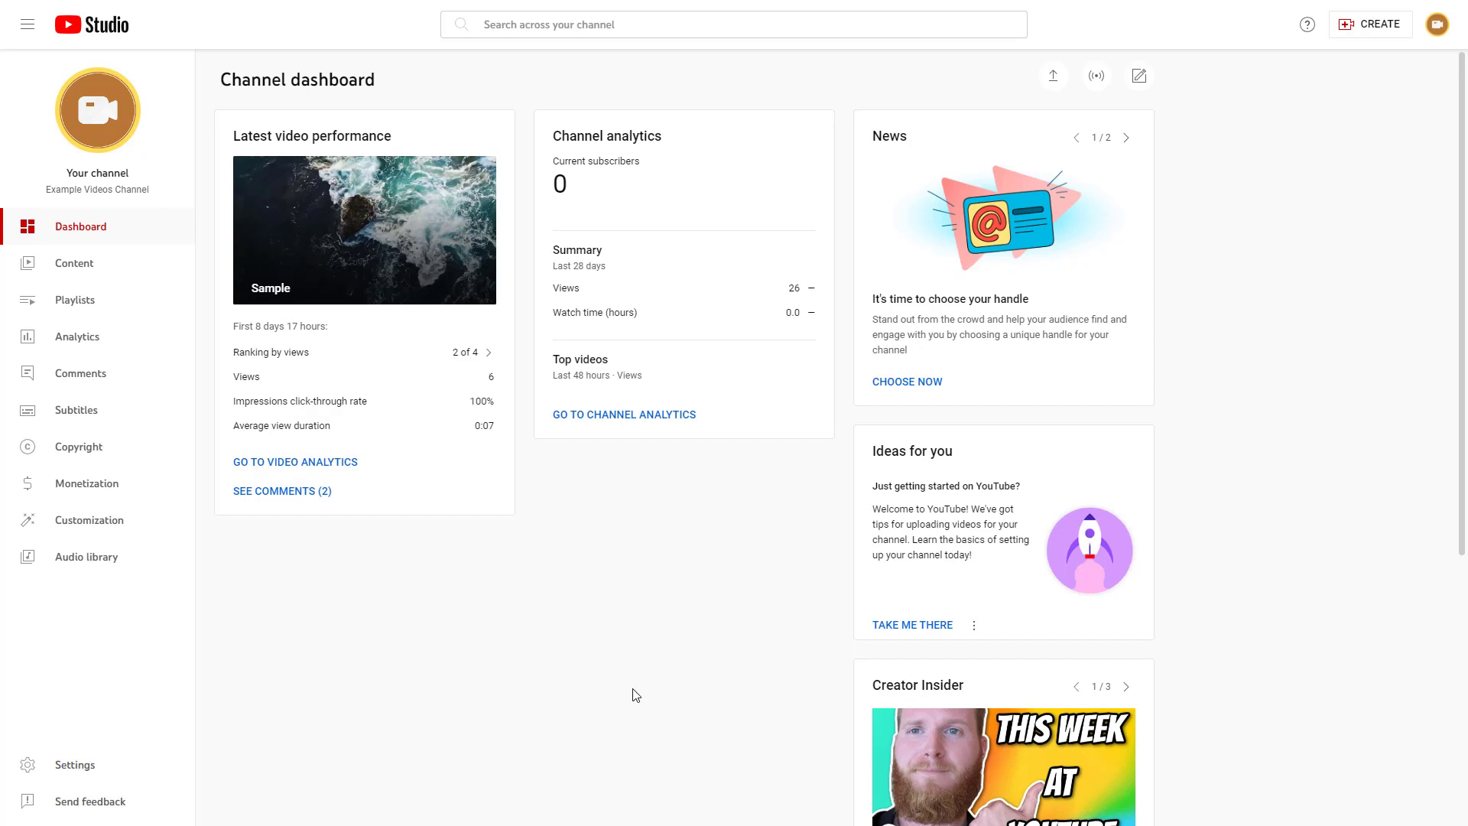
pyautogui.moveTo(294, 520)
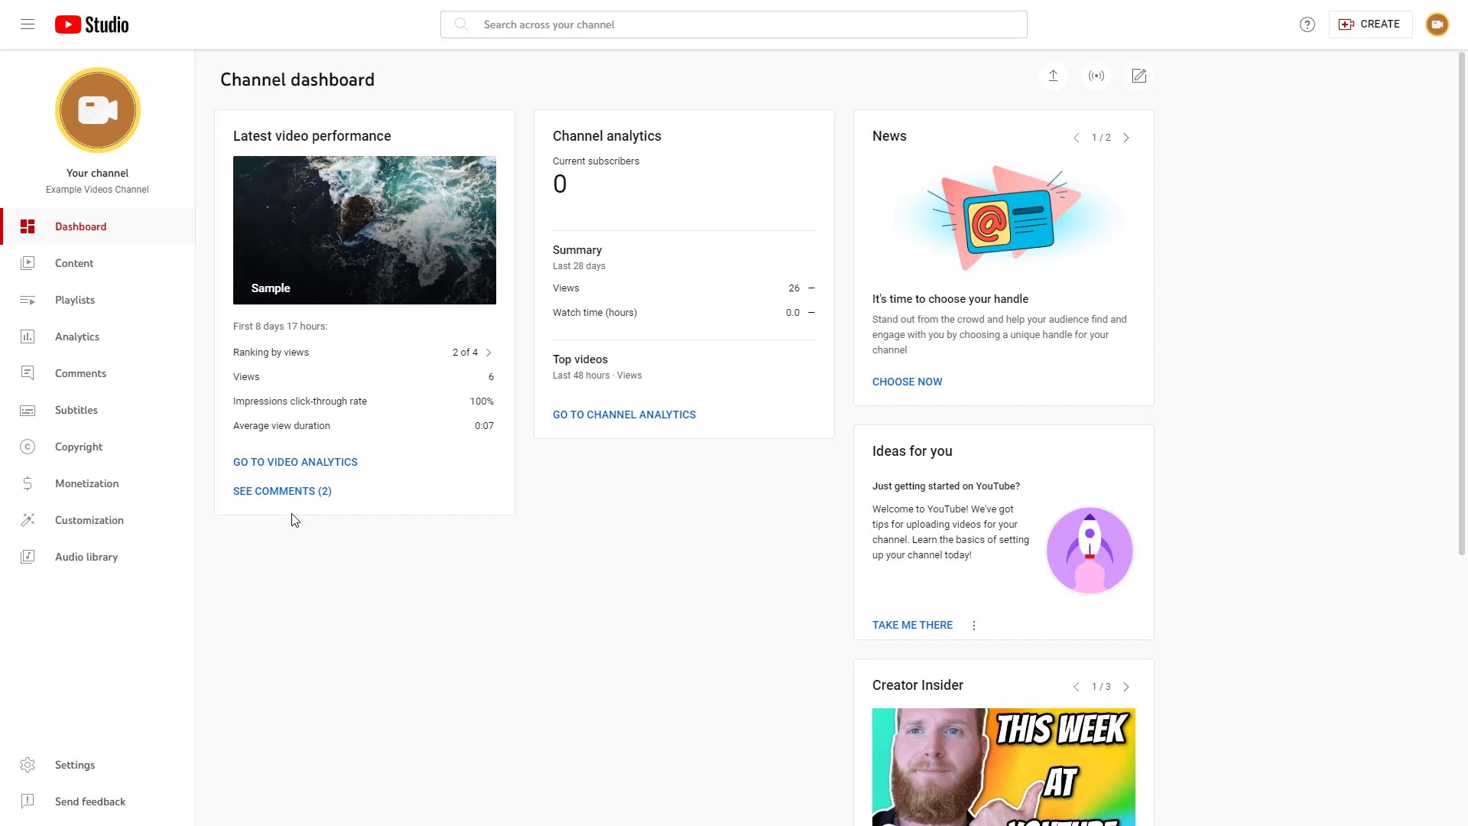
pyautogui.moveTo(171, 422)
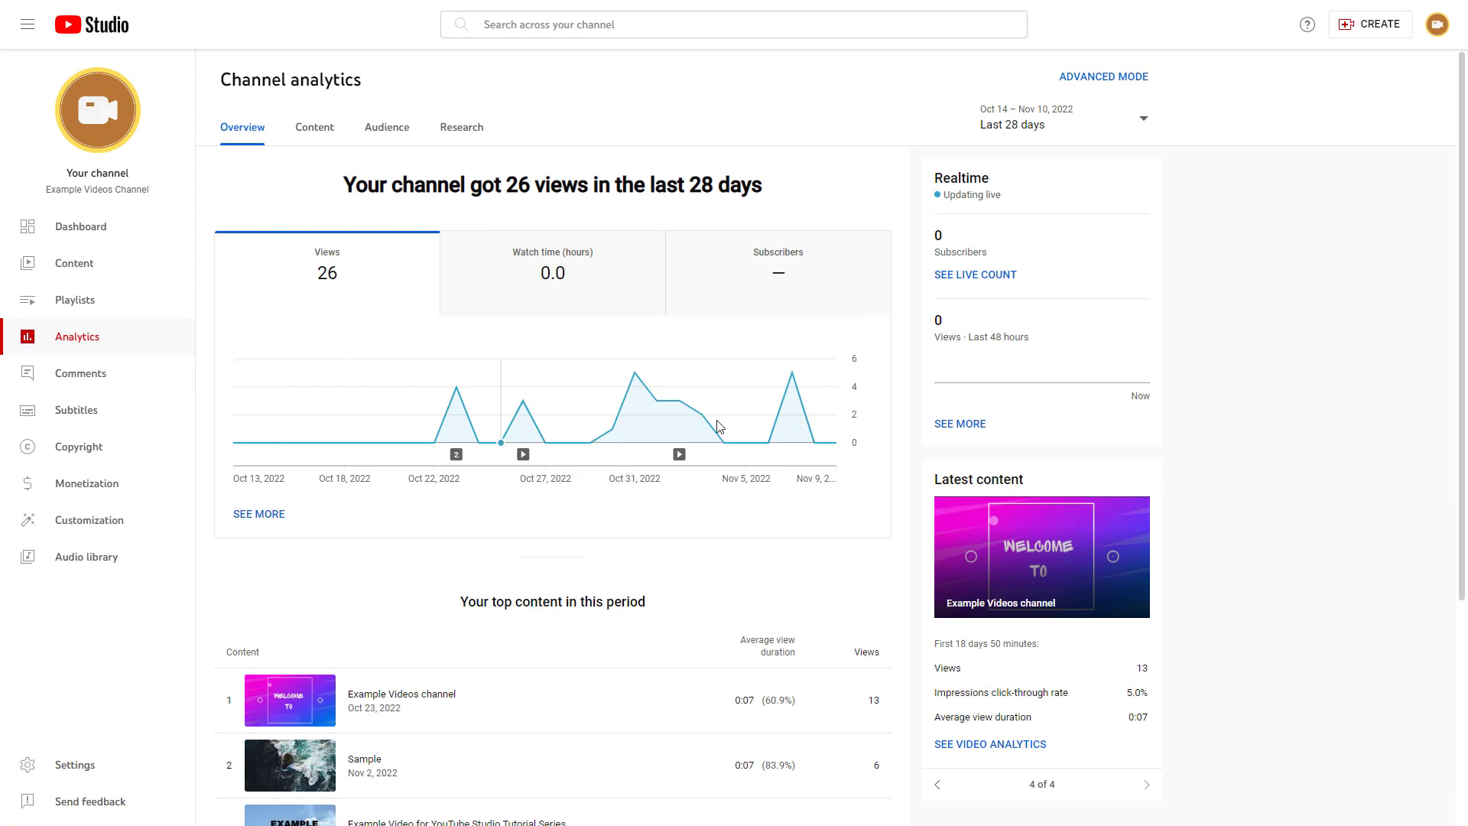
pyautogui.moveTo(481, 140)
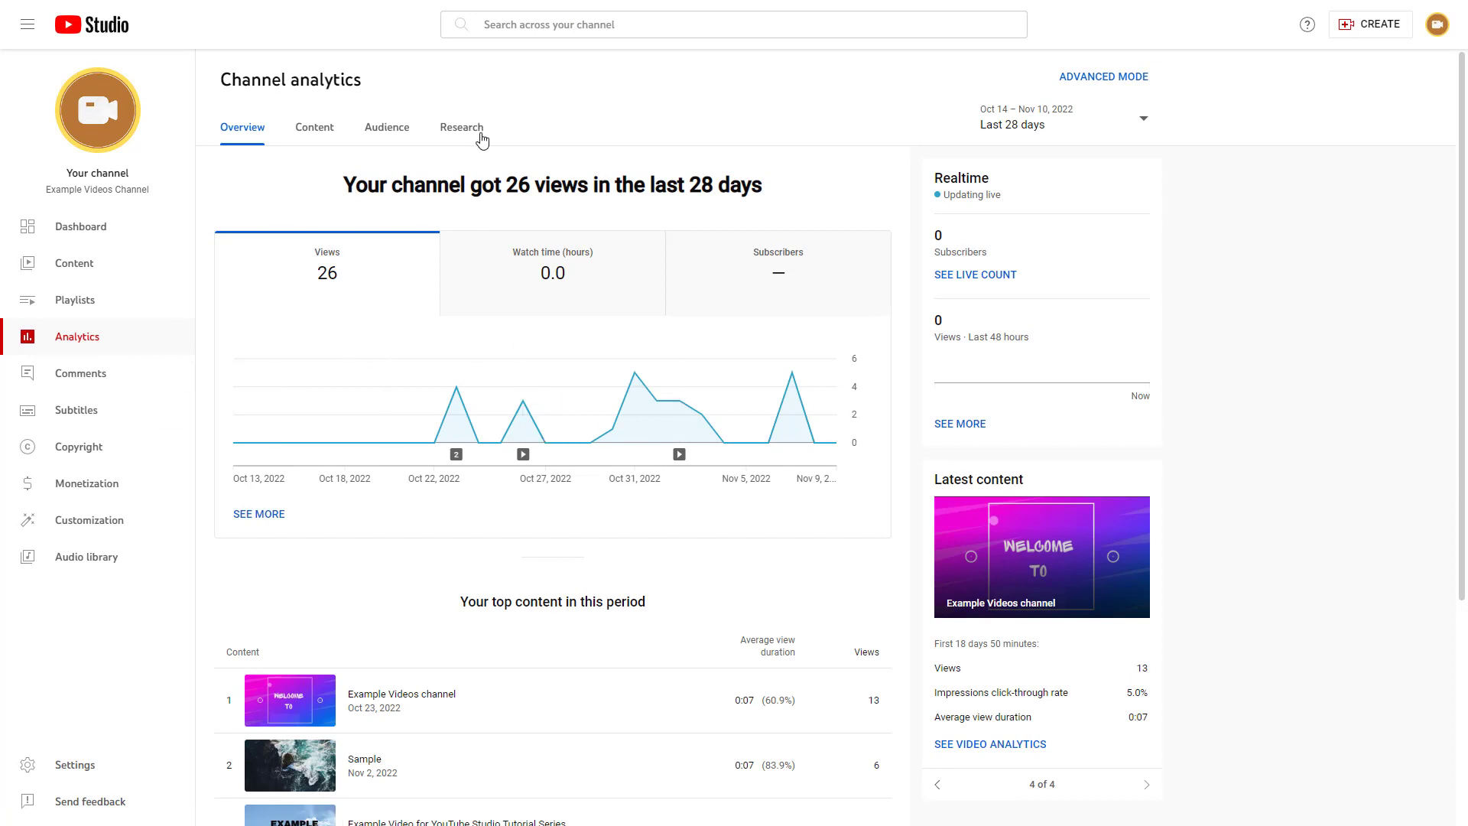
# Step: Show the Analytics Research tab listing high-volume YouTube searches for "tutorial"
pyautogui.click(460, 127)
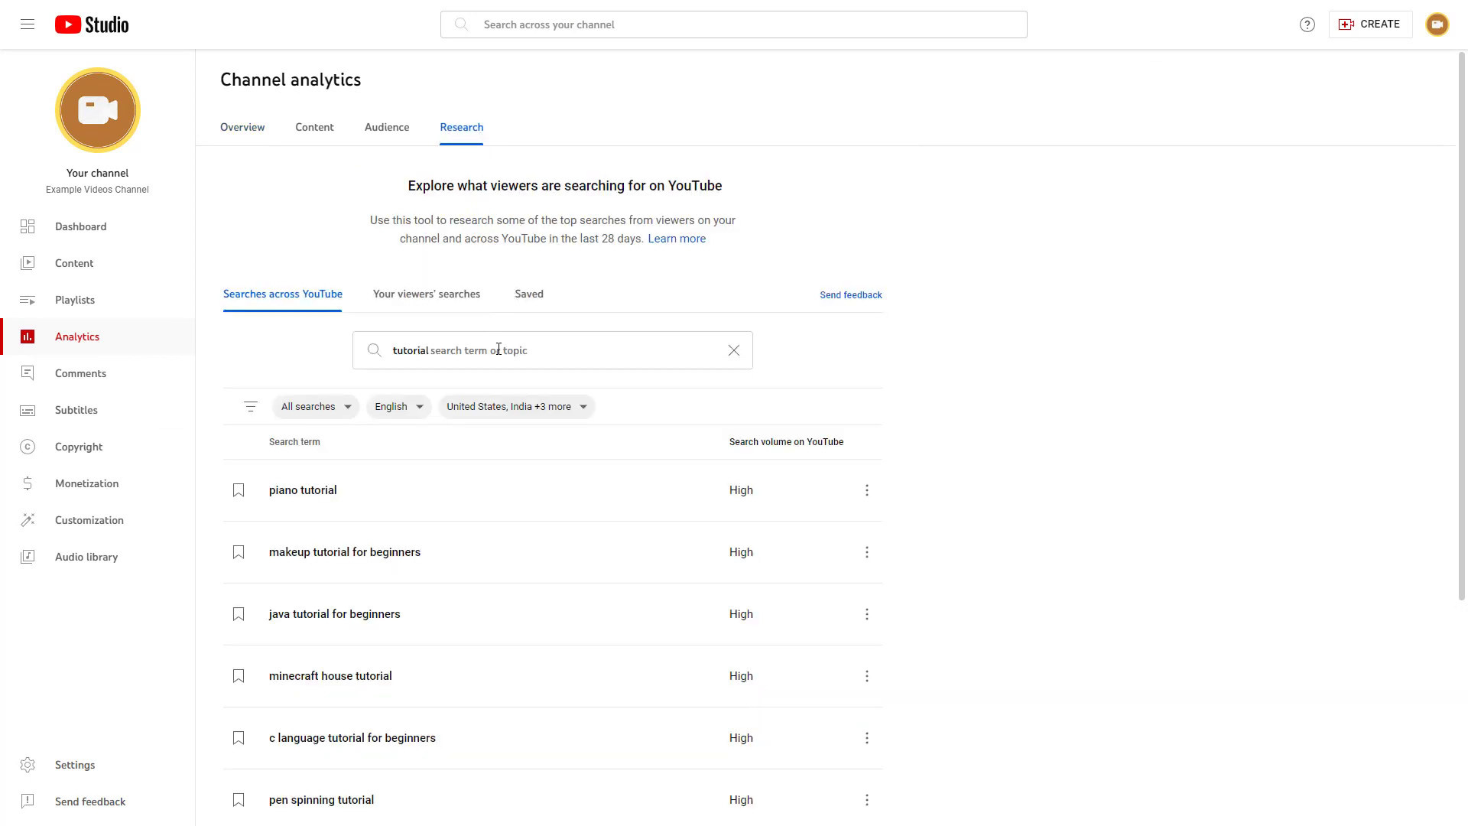
pyautogui.moveTo(315, 337)
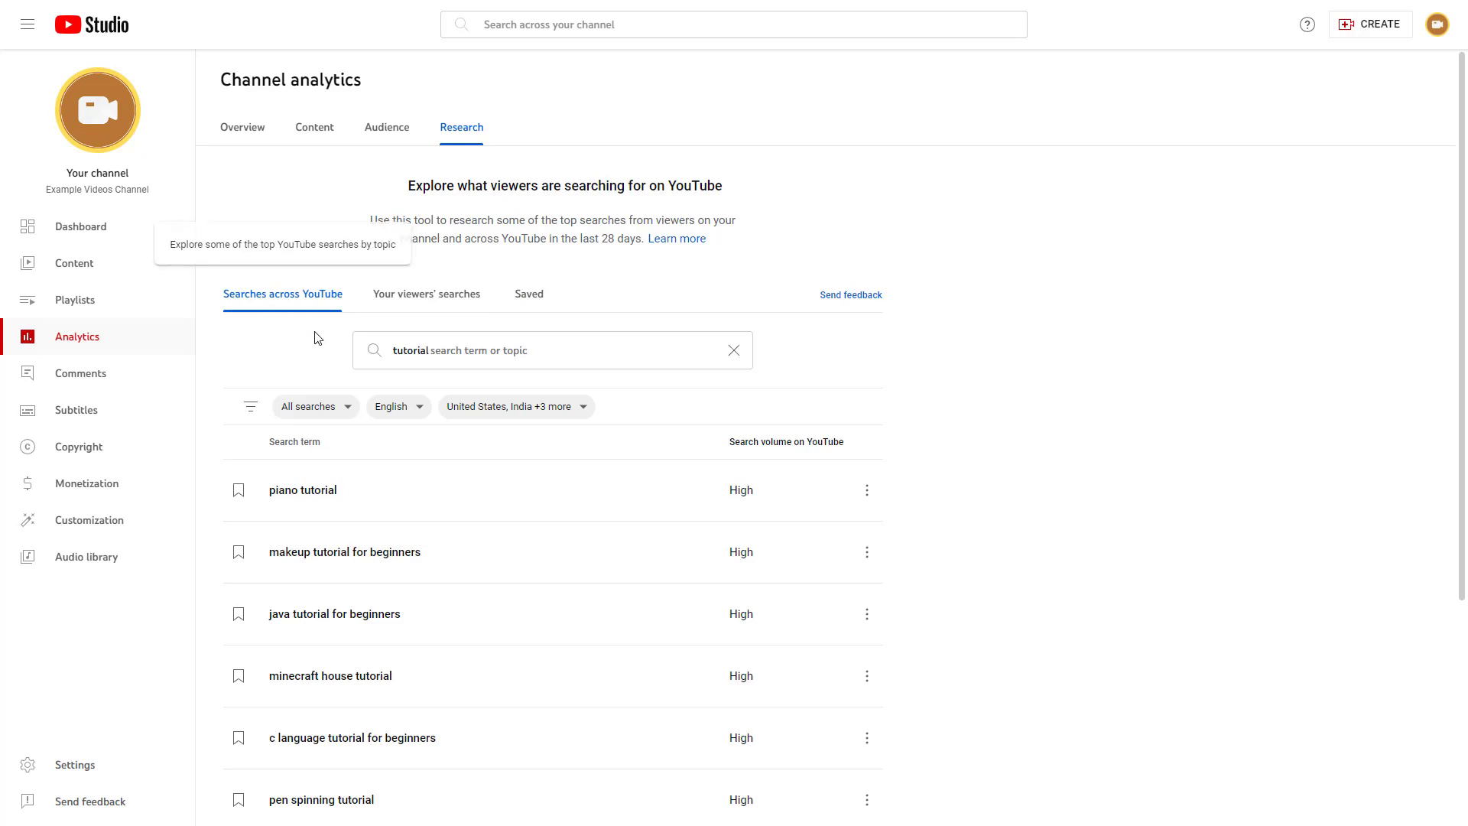
pyautogui.moveTo(419, 526)
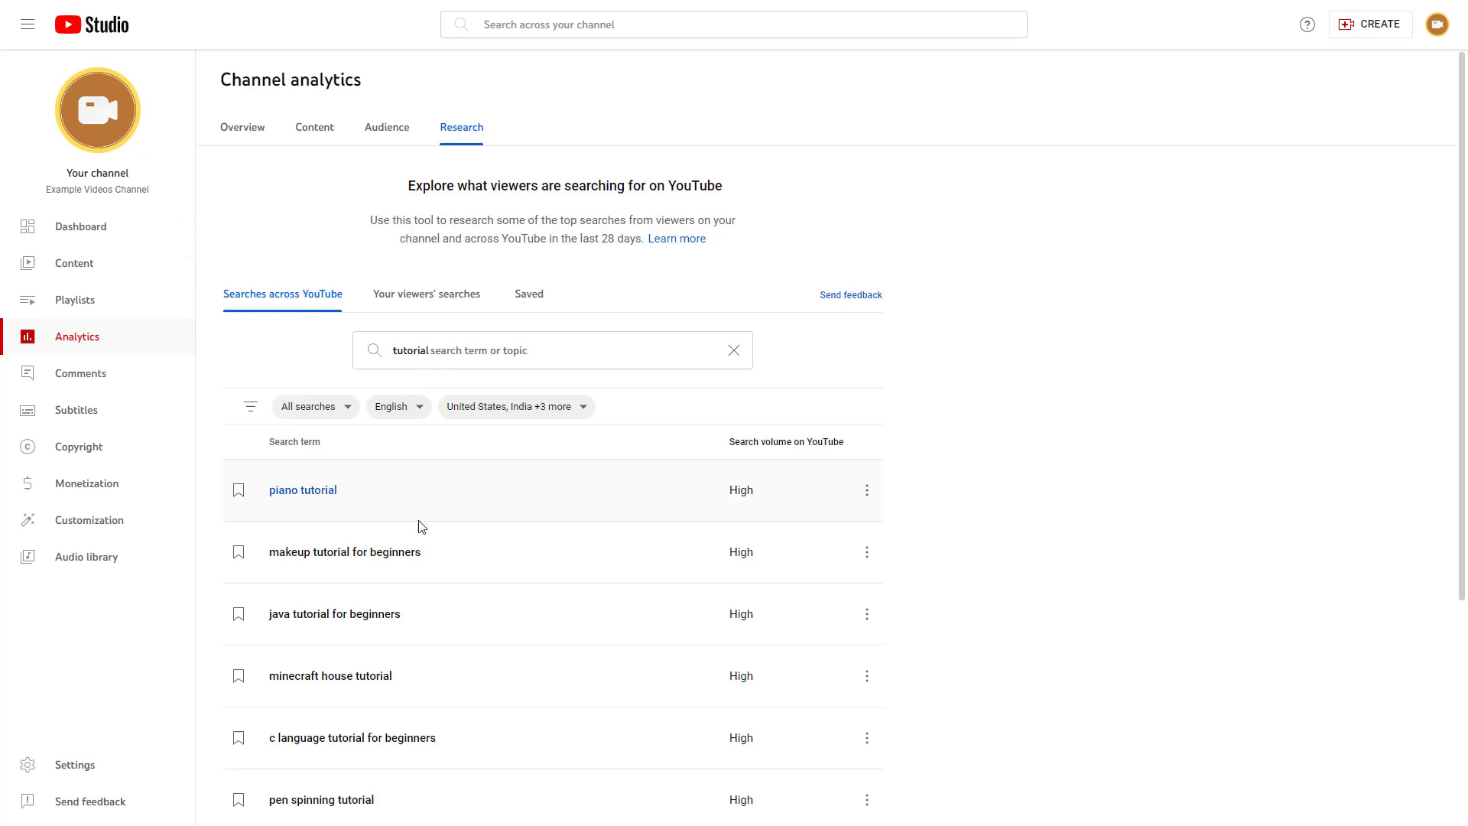
pyautogui.moveTo(477, 339)
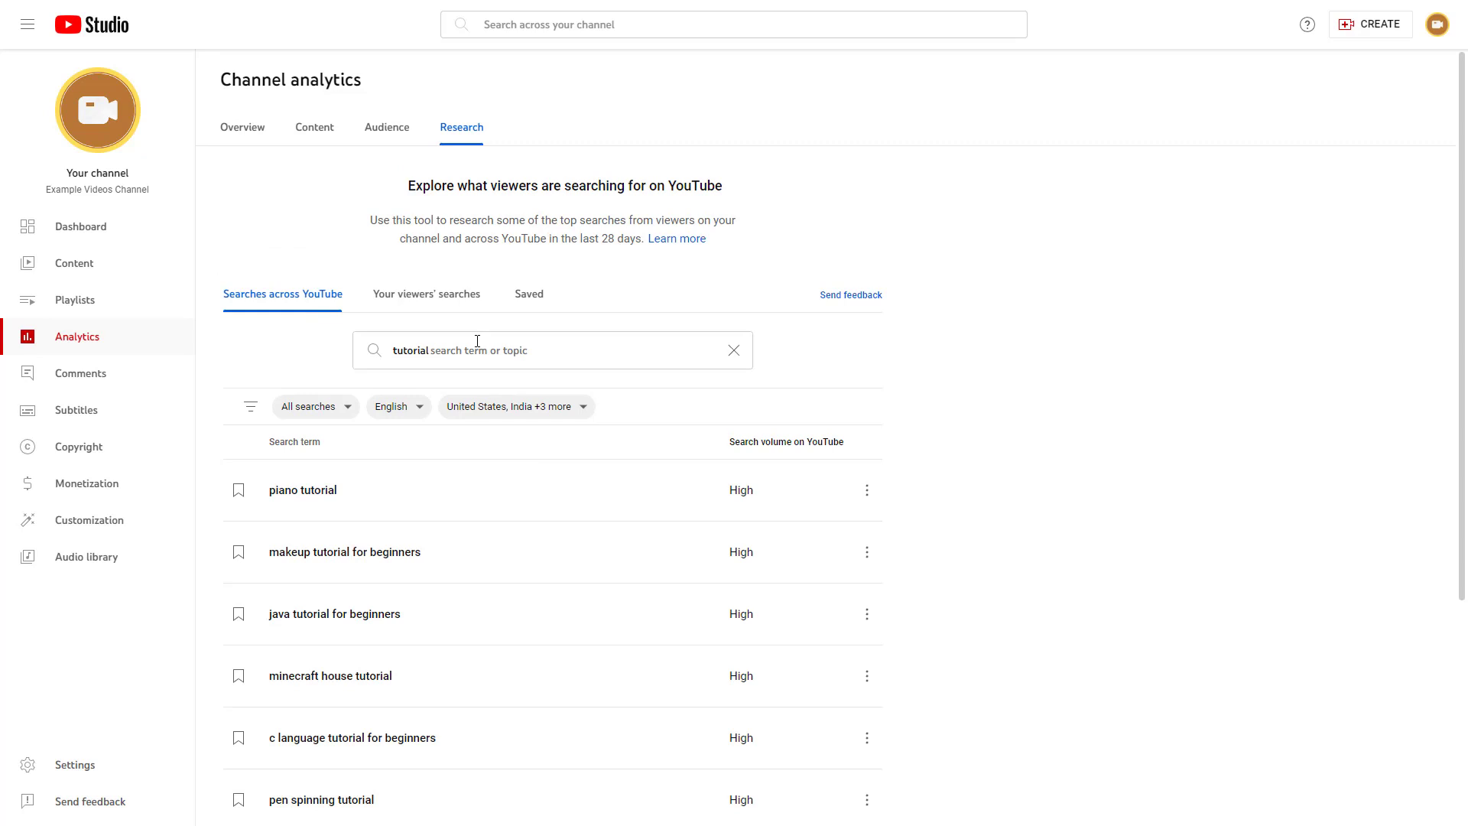
# Step: Research the term 'nature' and review its related searches, saving 'life living and nature' and 'nature drawing'
pyautogui.click(734, 350)
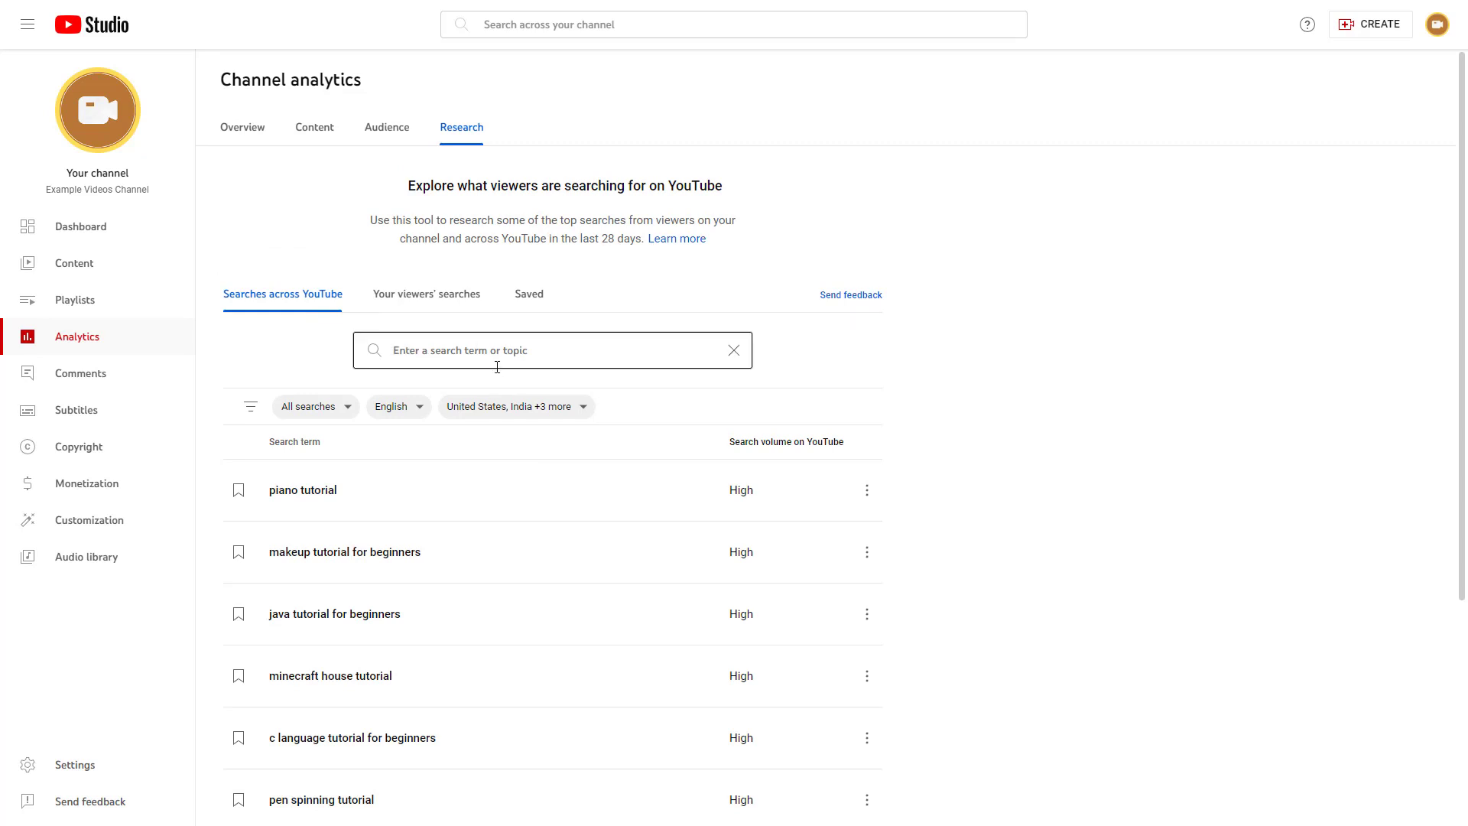
pyautogui.write('natu')
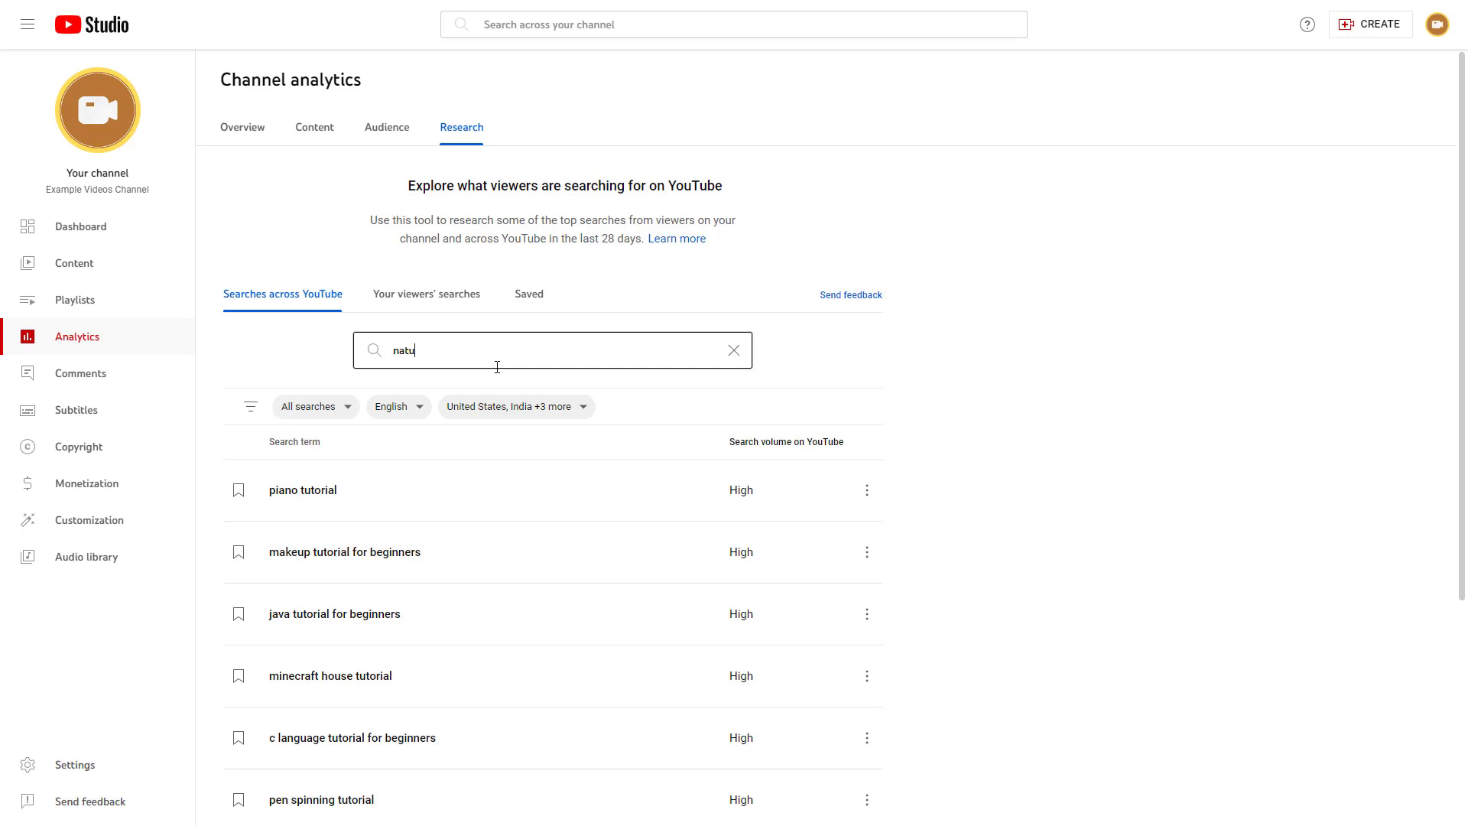
pyautogui.write('re')
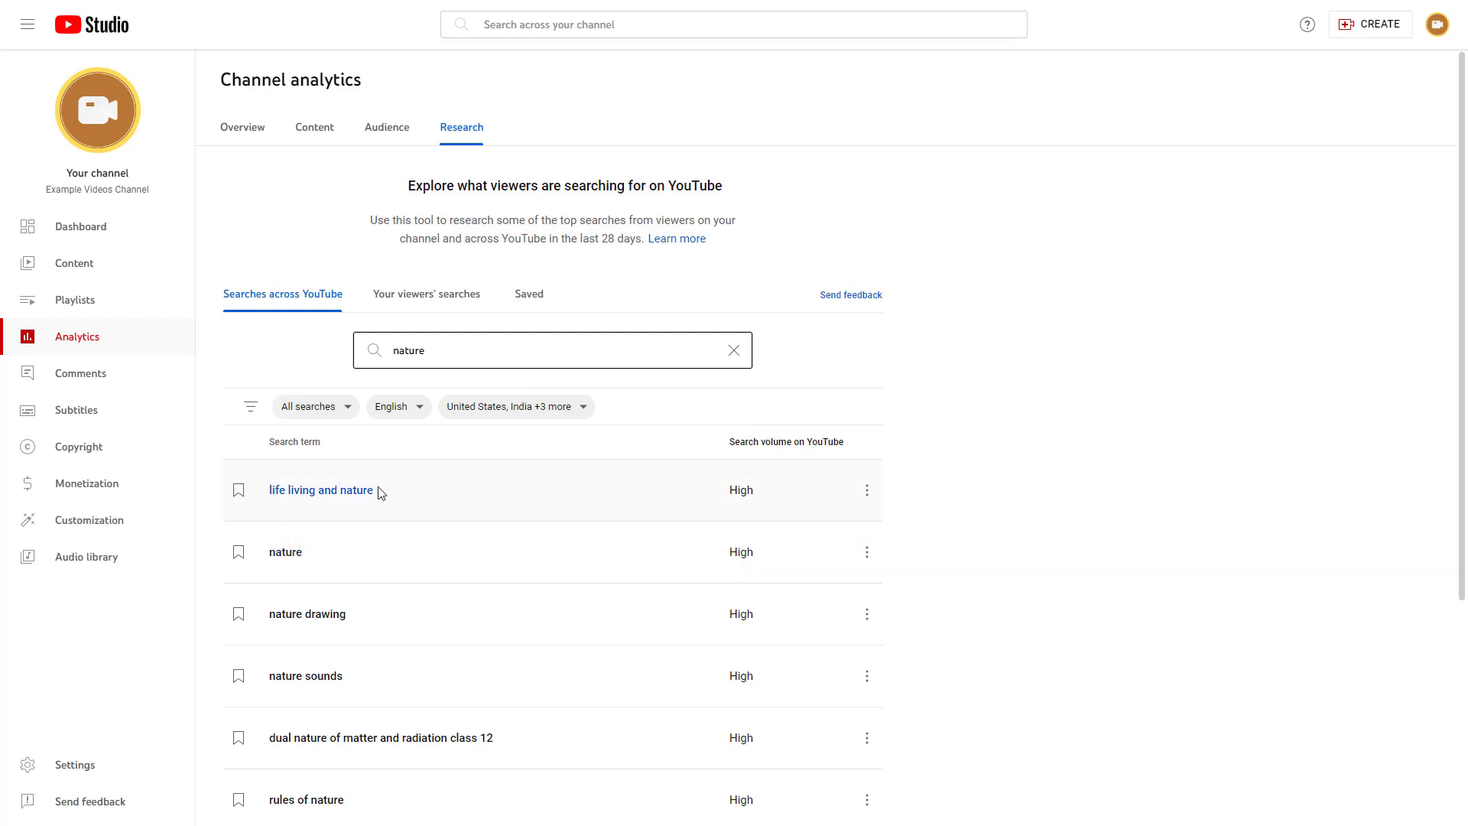
pyautogui.scroll(-3)
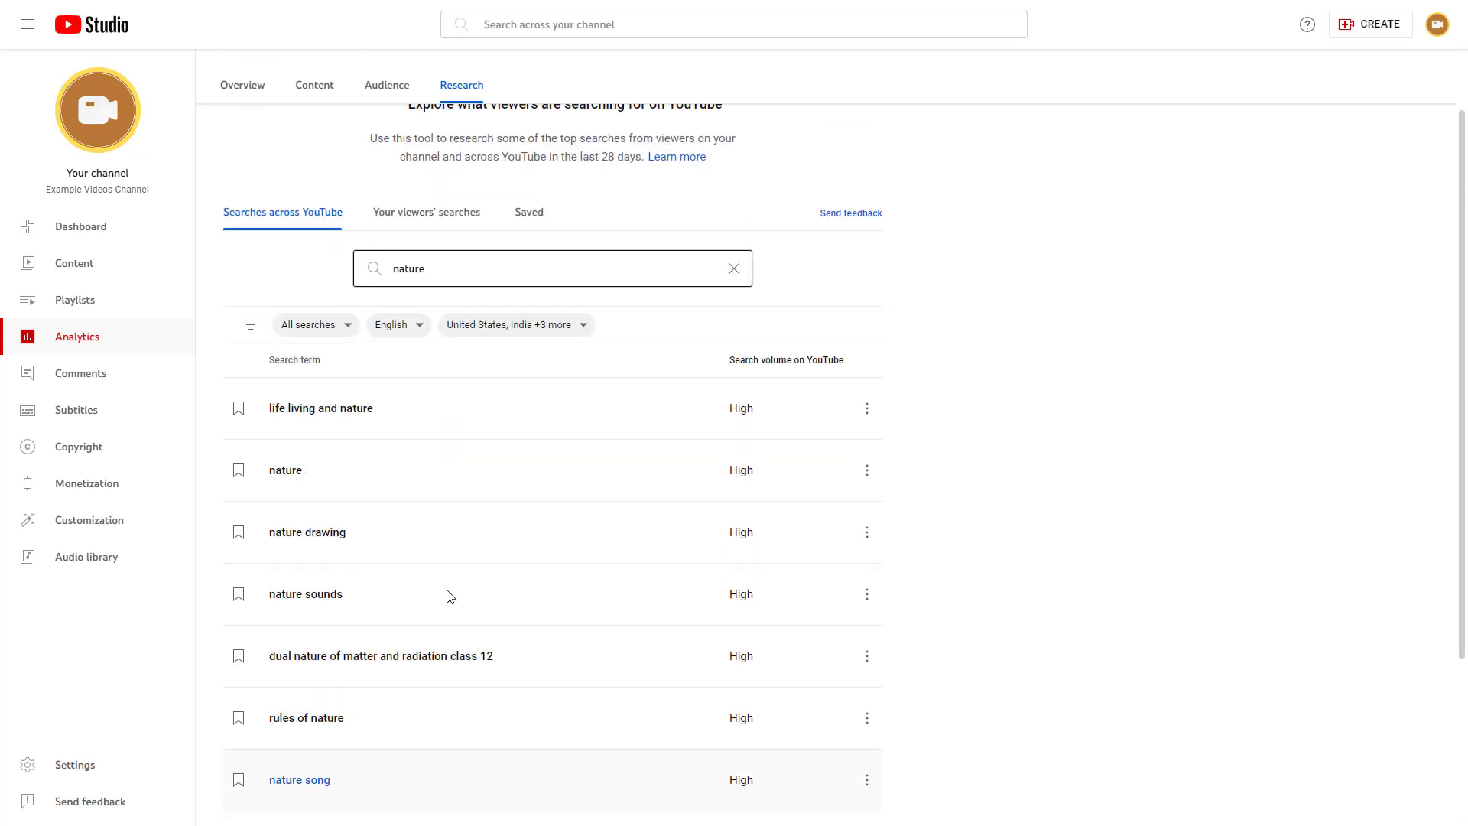
pyautogui.moveTo(320, 406)
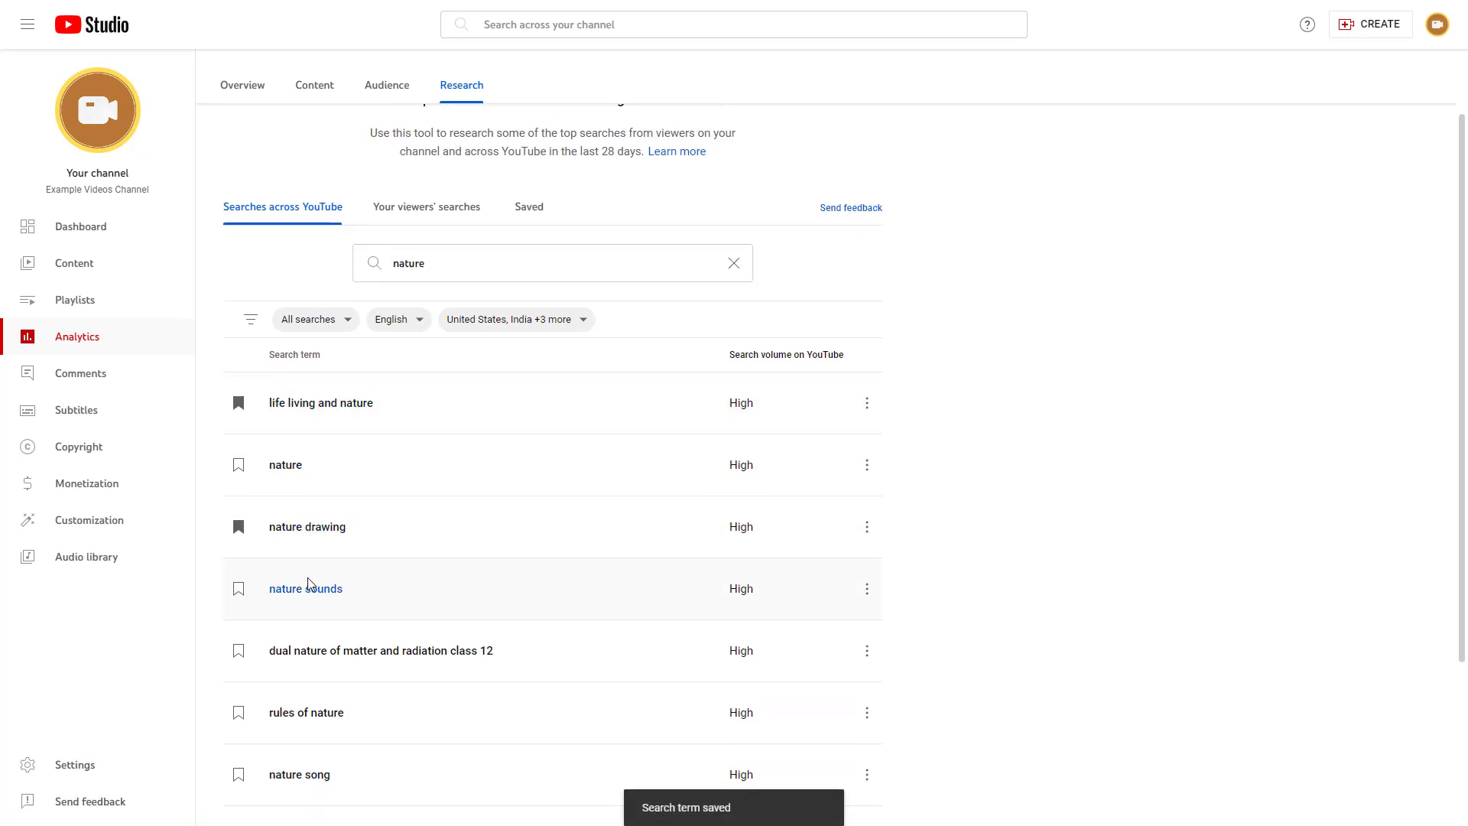
pyautogui.scroll(-3)
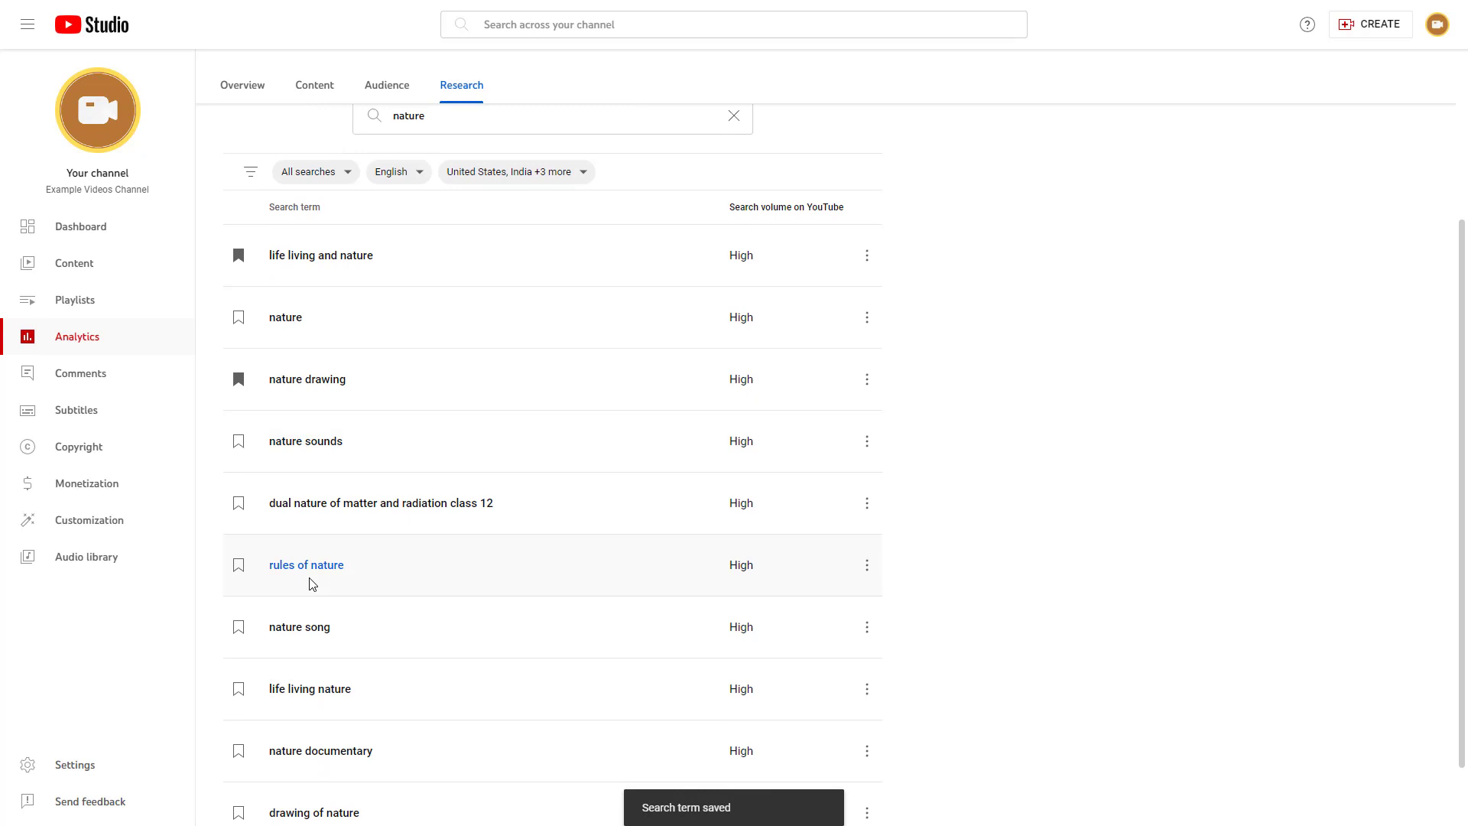
pyautogui.scroll(3)
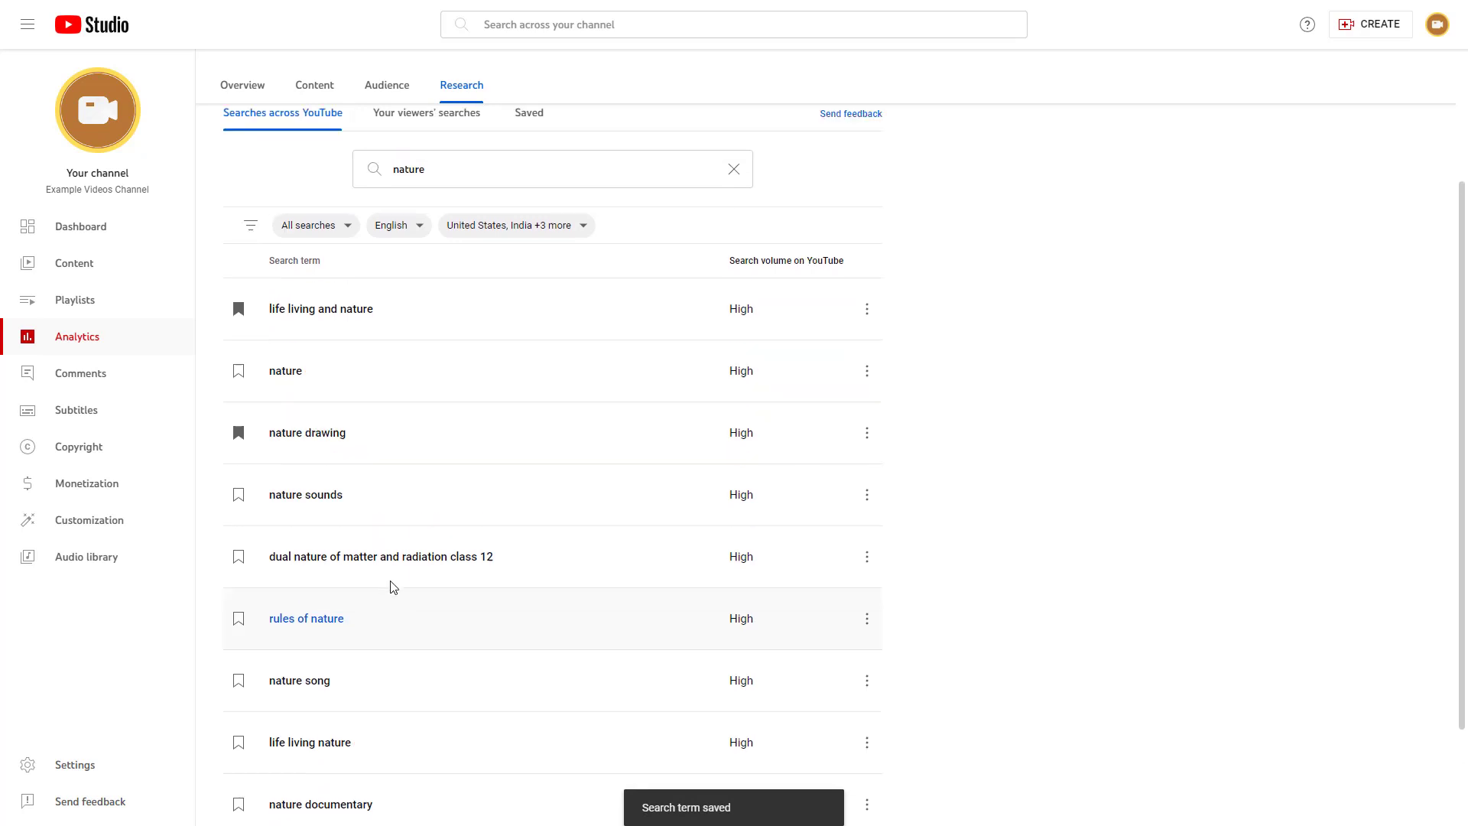
pyautogui.scroll(3)
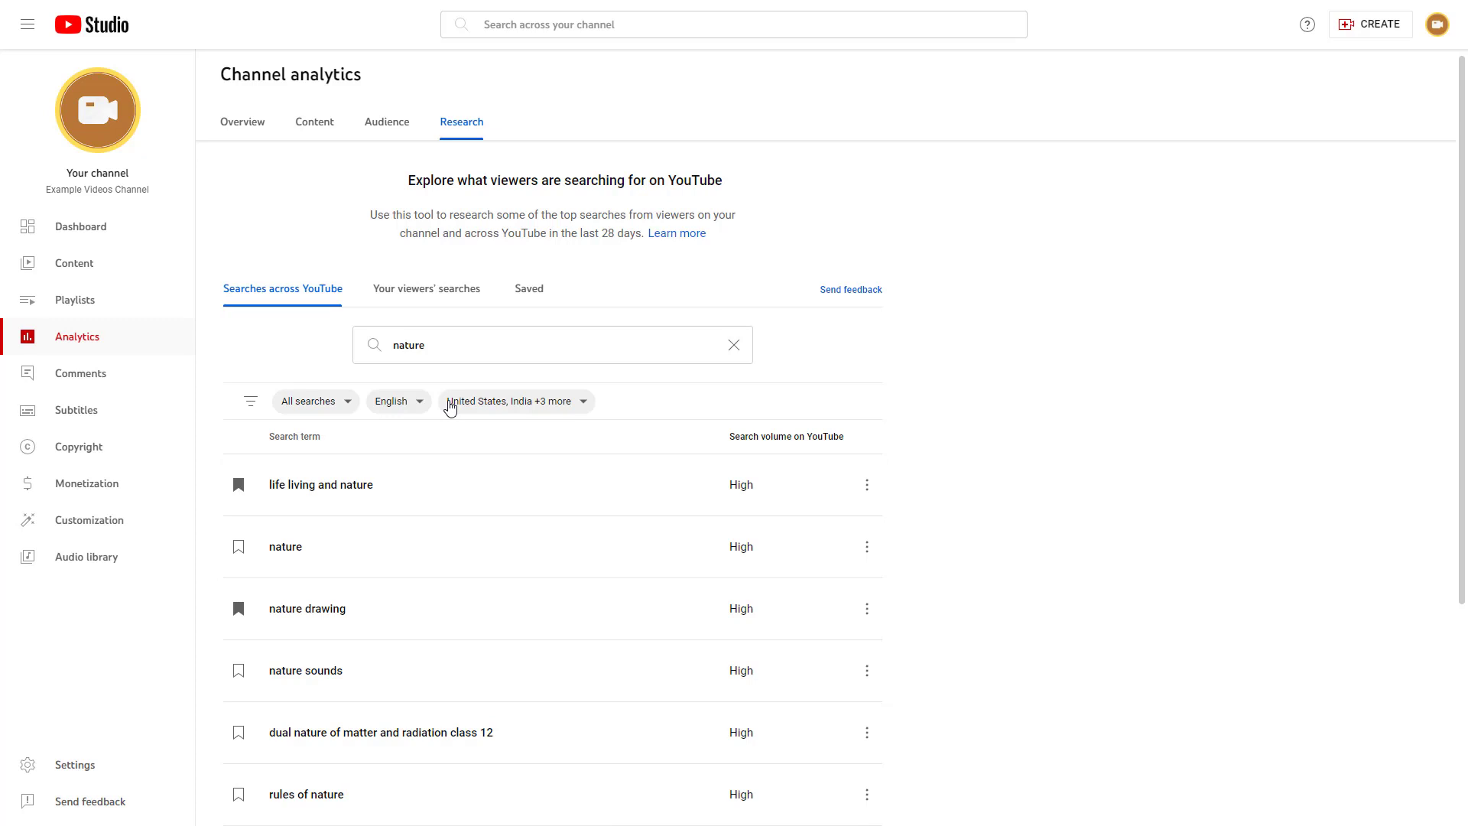
# Step: Replace 'nature' with 'sun' and review the sun search results
pyautogui.tripleClick(406, 344)
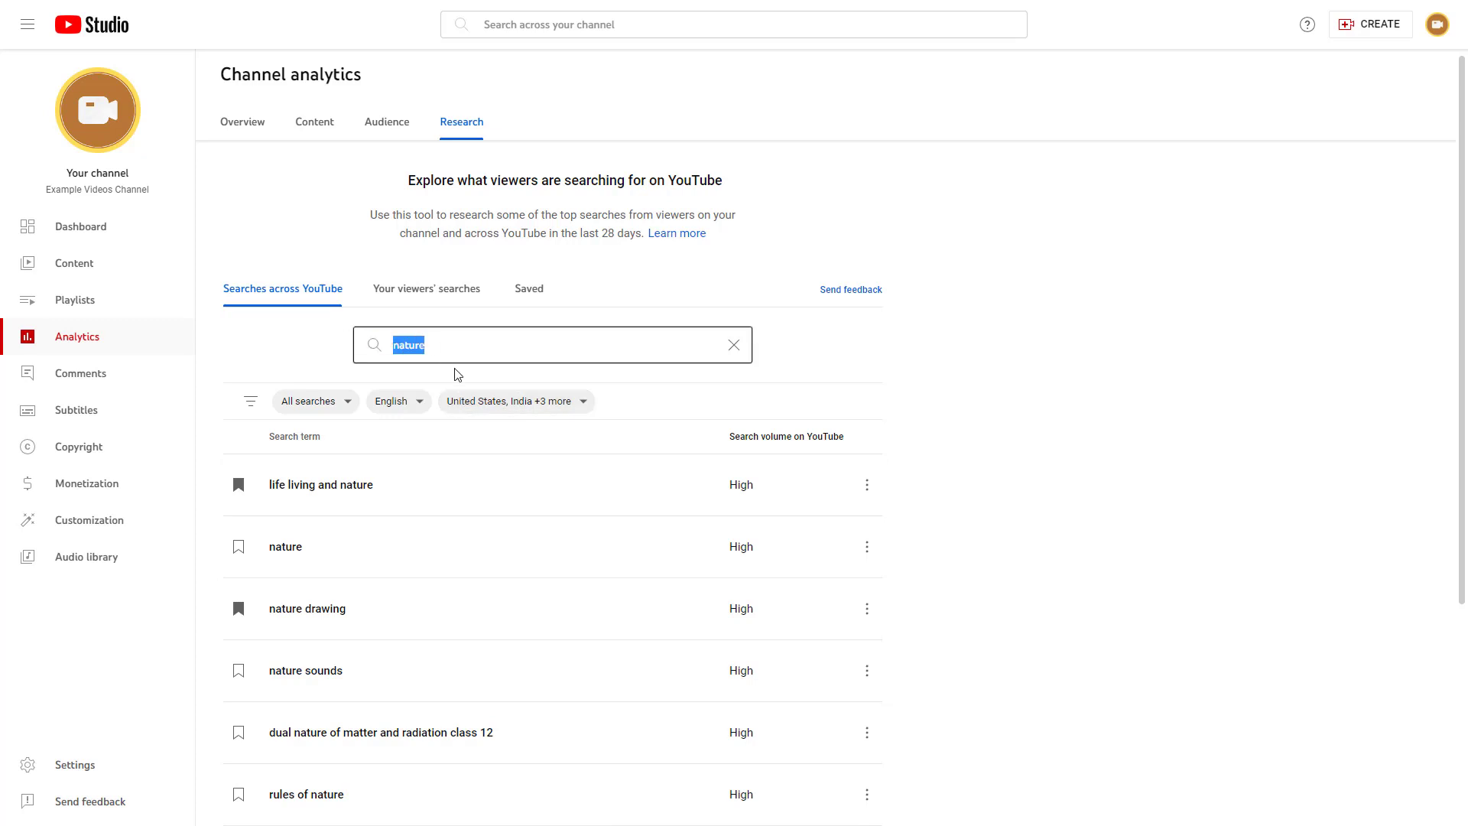
pyautogui.write('sun')
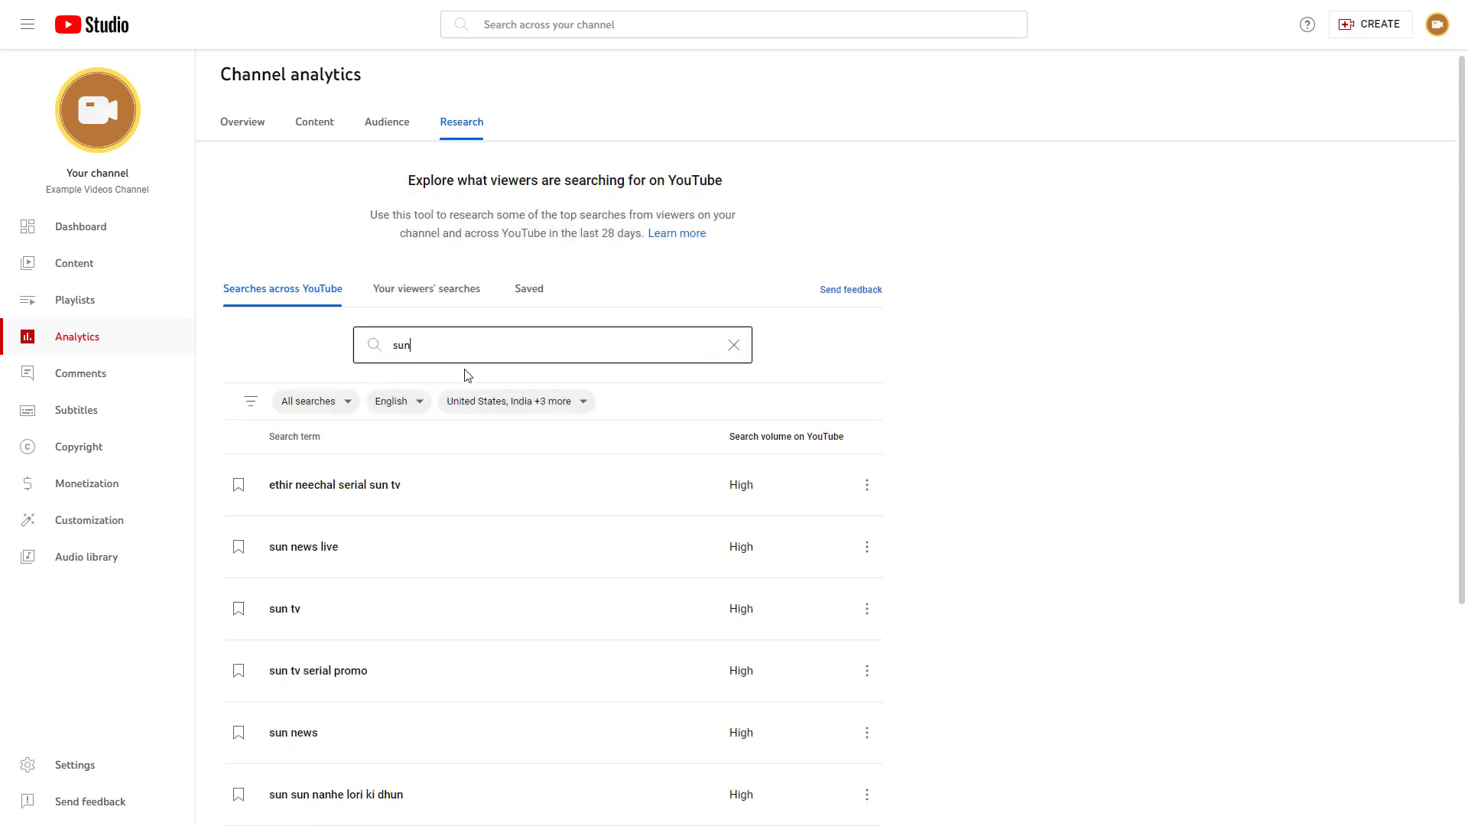
pyautogui.scroll(-3)
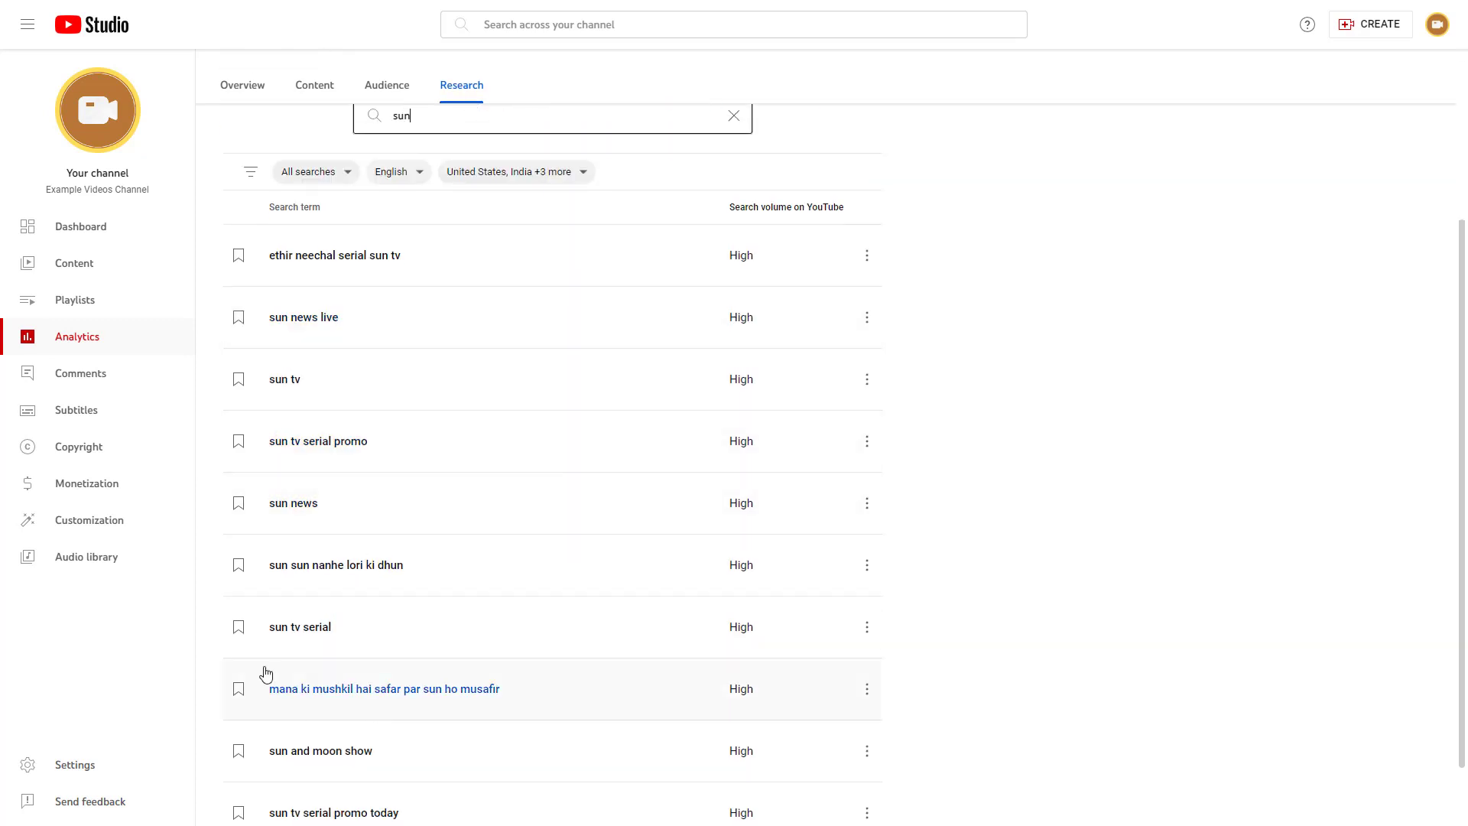
pyautogui.scroll(3)
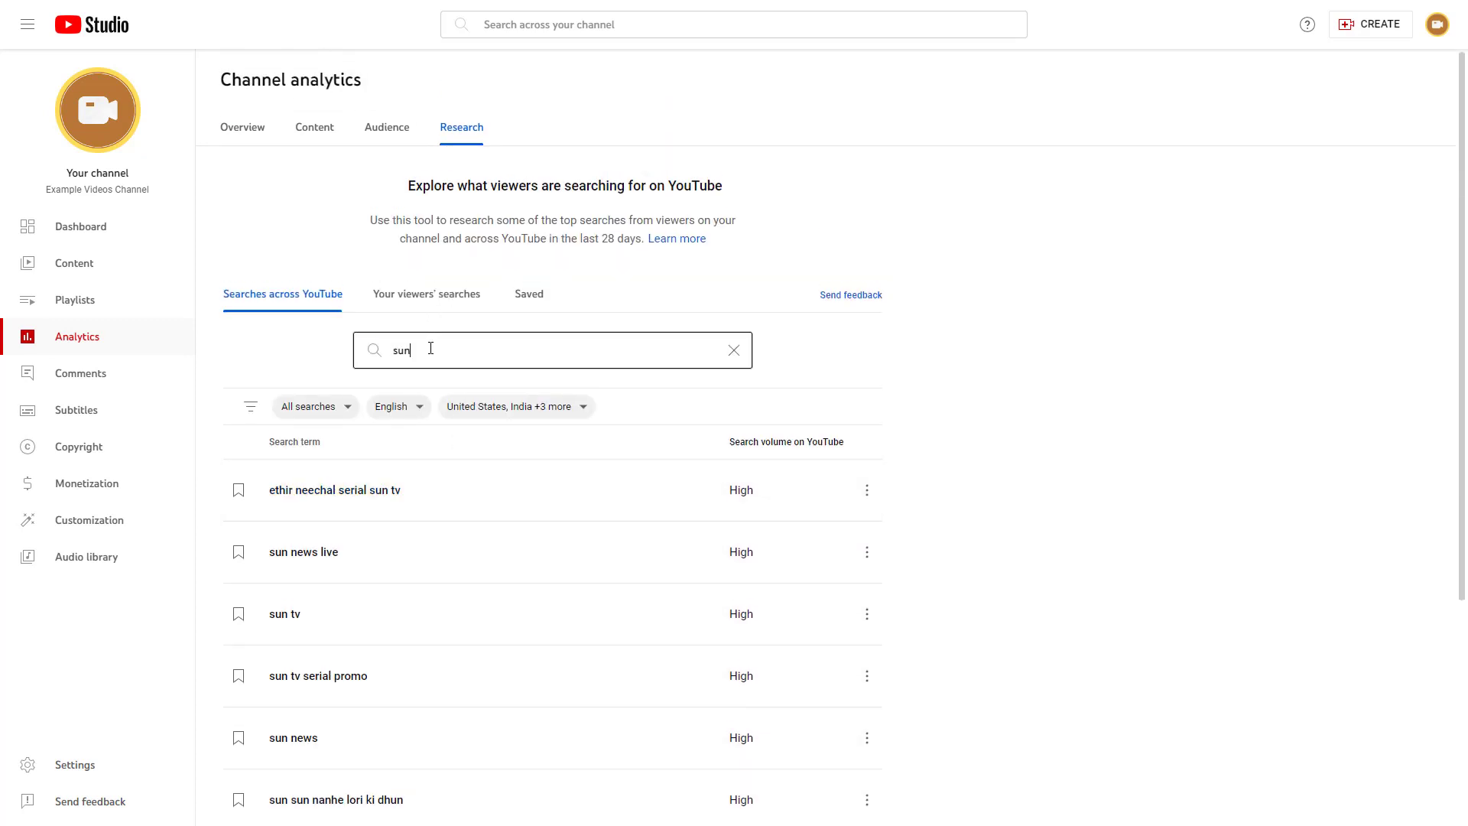
# Step: Research 'solar system' and save 'solar system project' from its results
pyautogui.write('solar s')
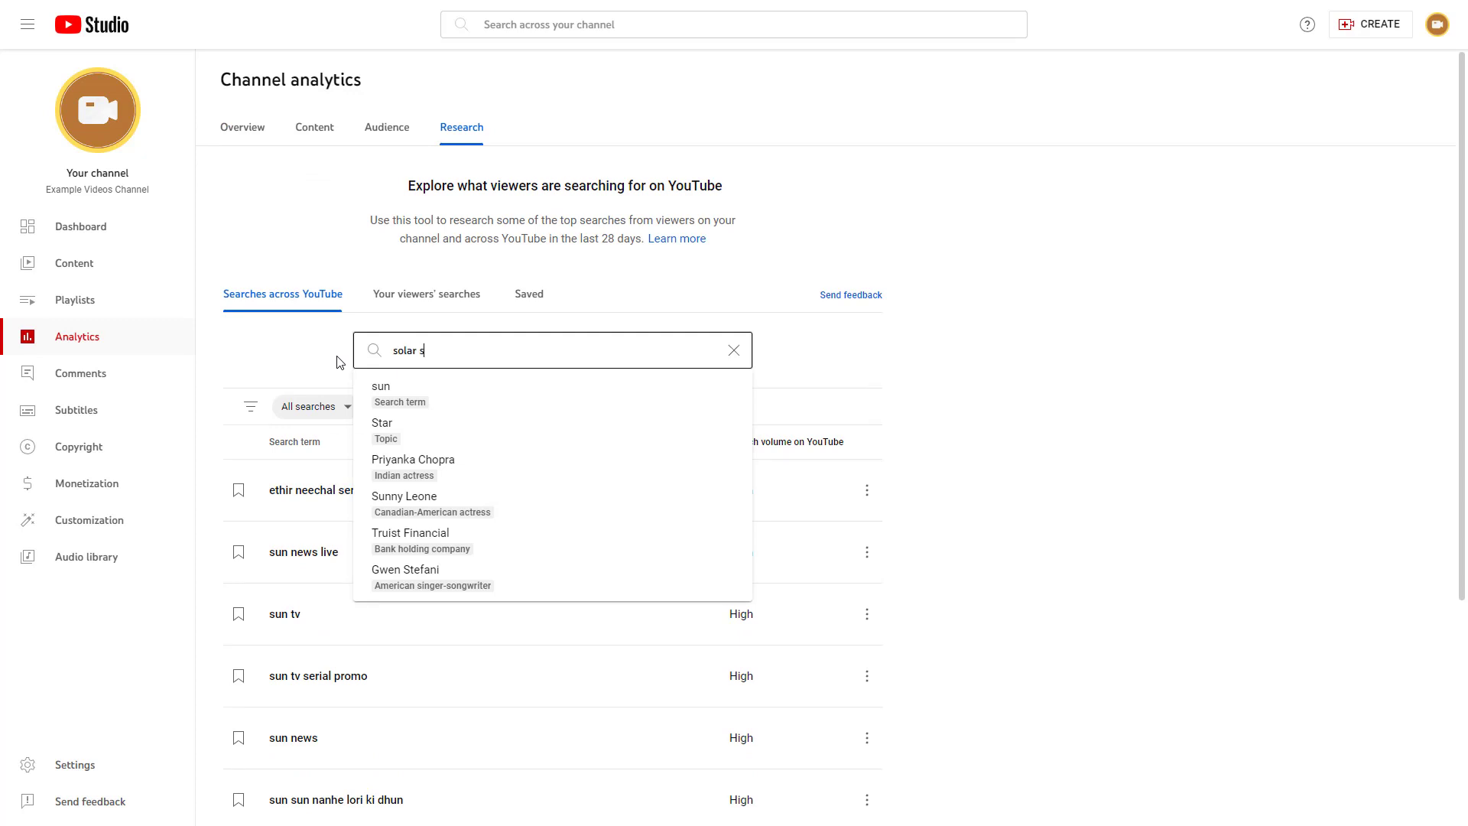
pyautogui.write('ystem')
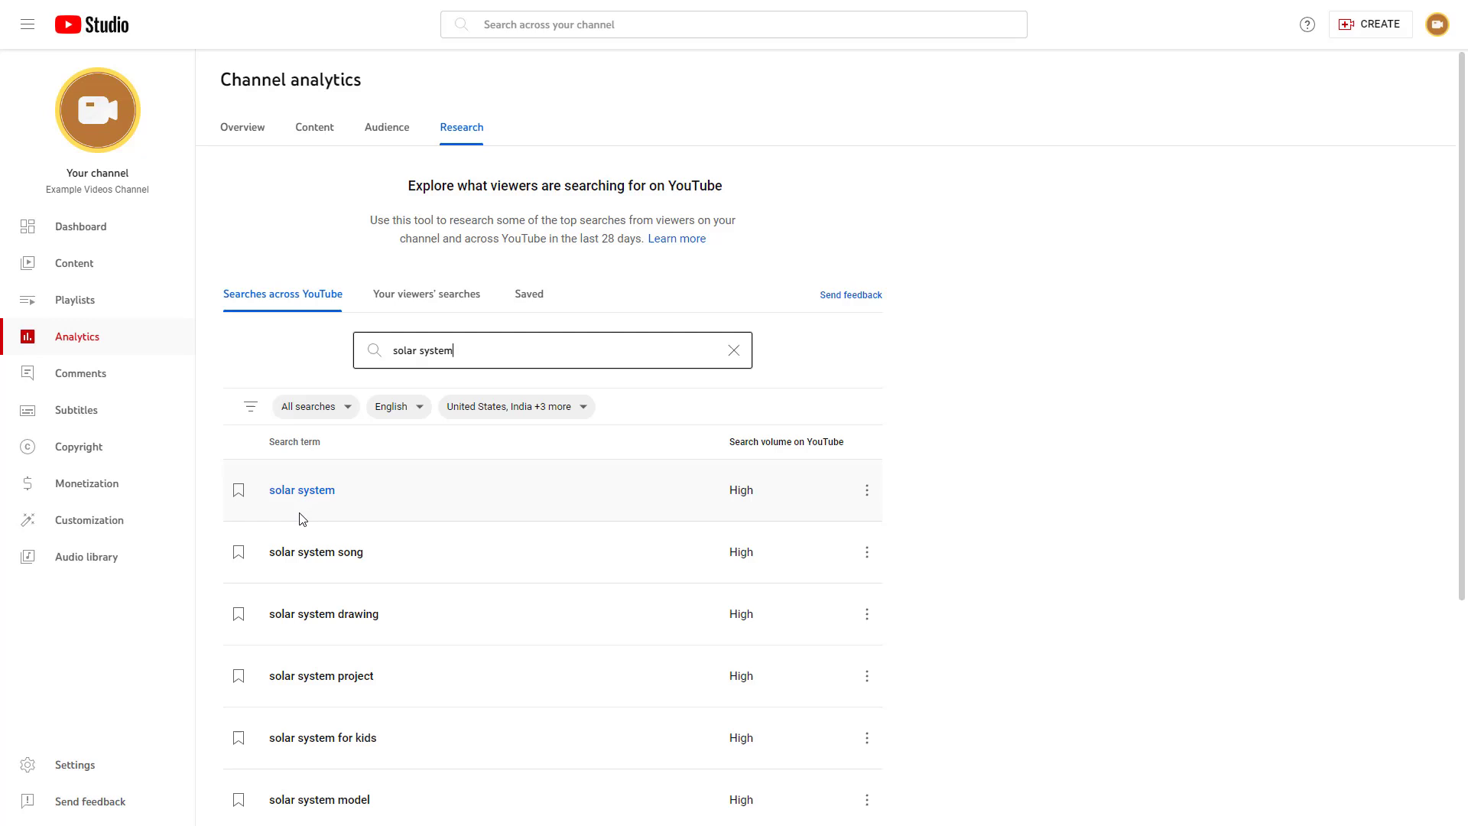
pyautogui.moveTo(315, 552)
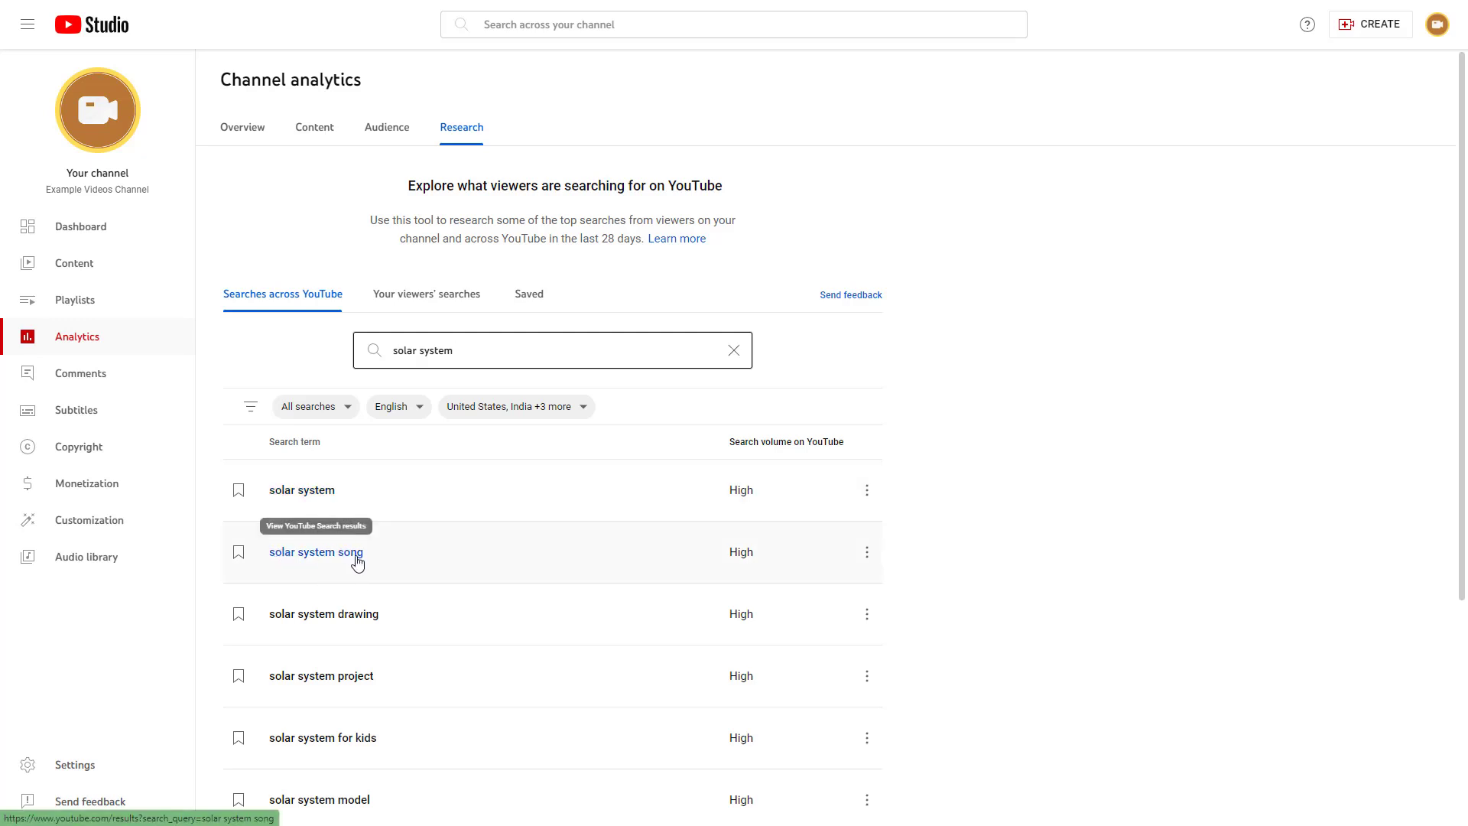
pyautogui.scroll(-3)
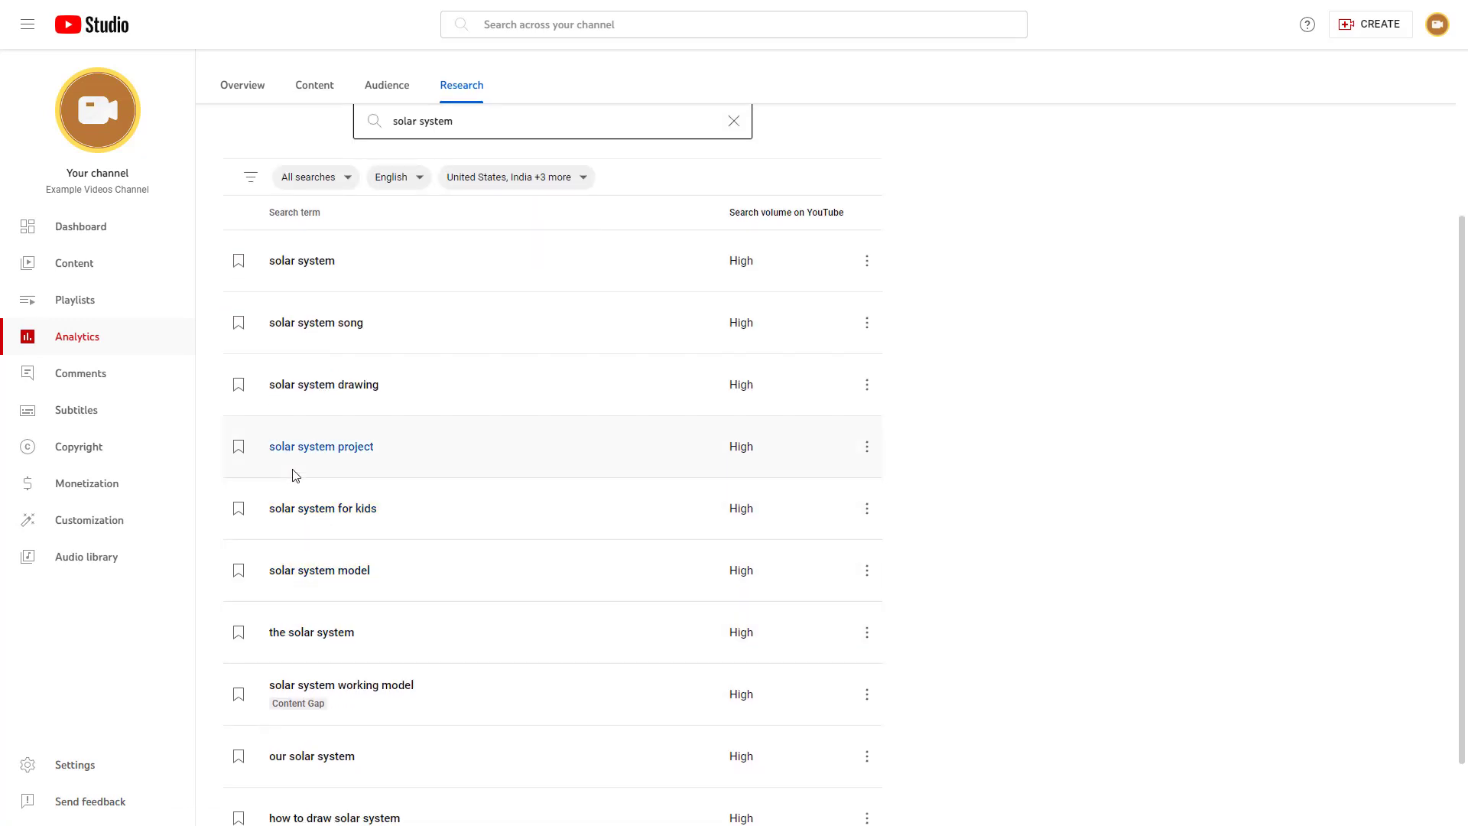
pyautogui.moveTo(225, 461)
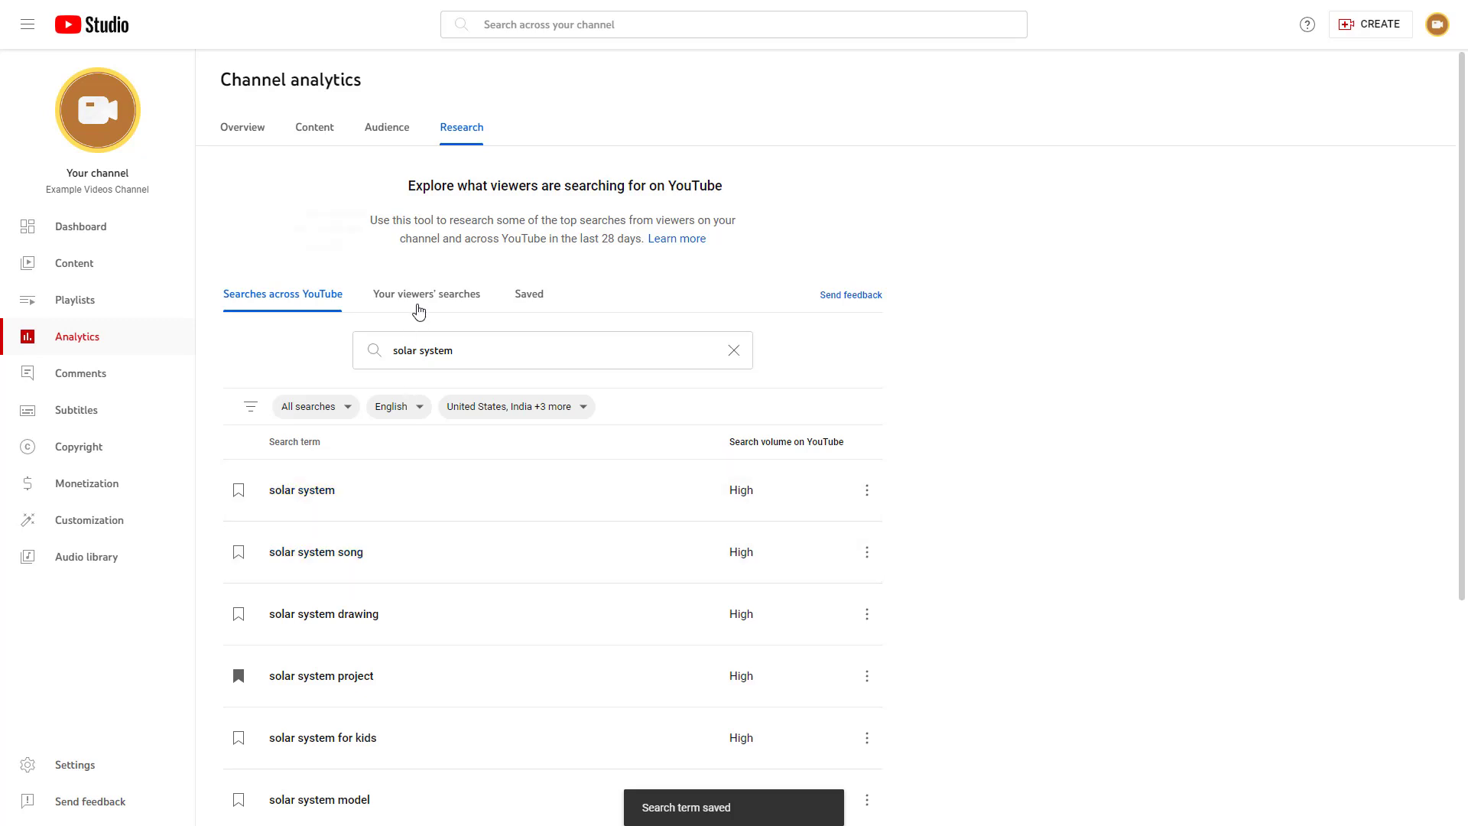
# Step: View the channel's own viewers' searches and check the Geography filter without changing it
pyautogui.click(426, 293)
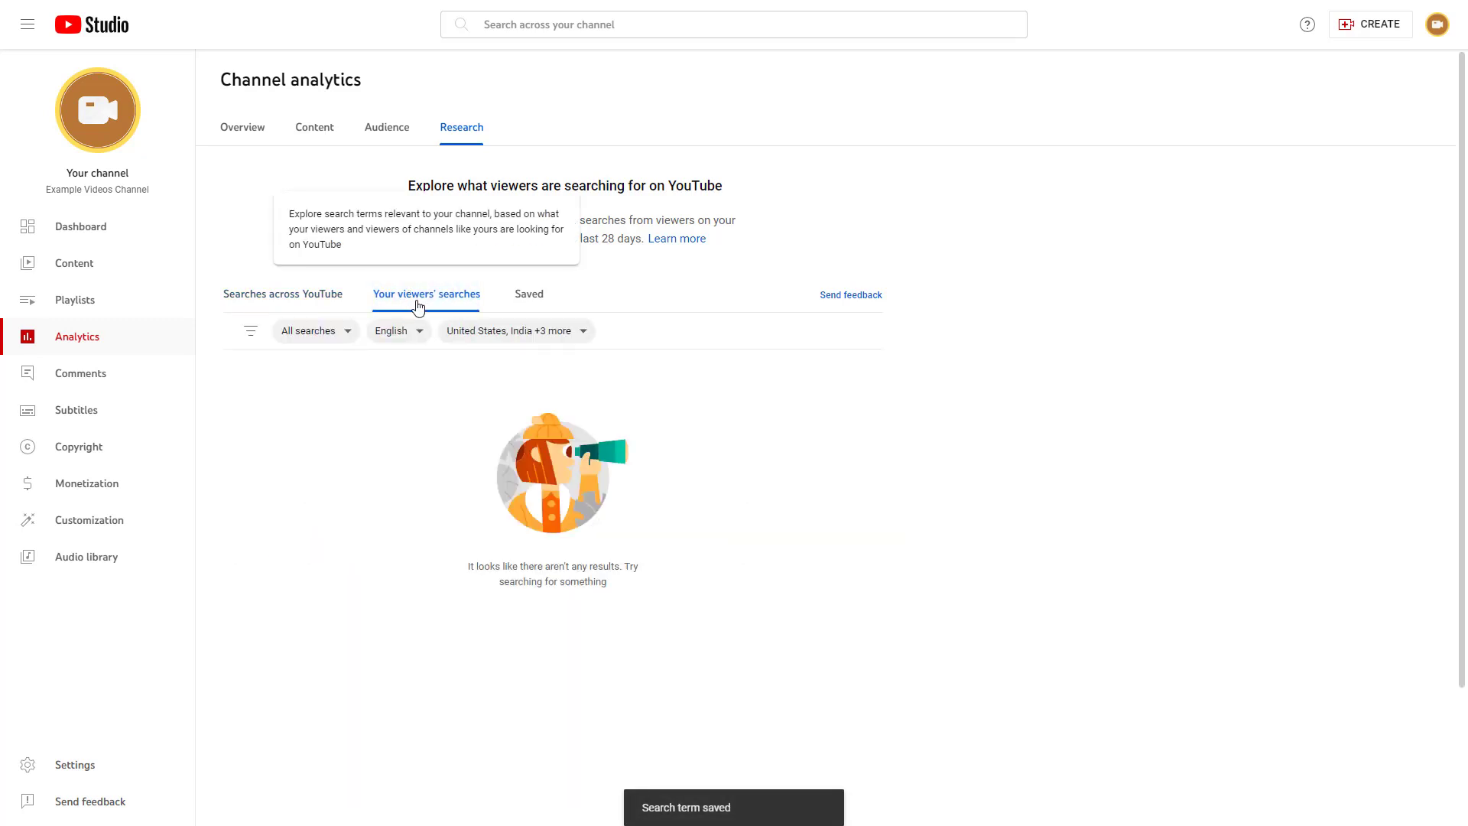
pyautogui.moveTo(564, 439)
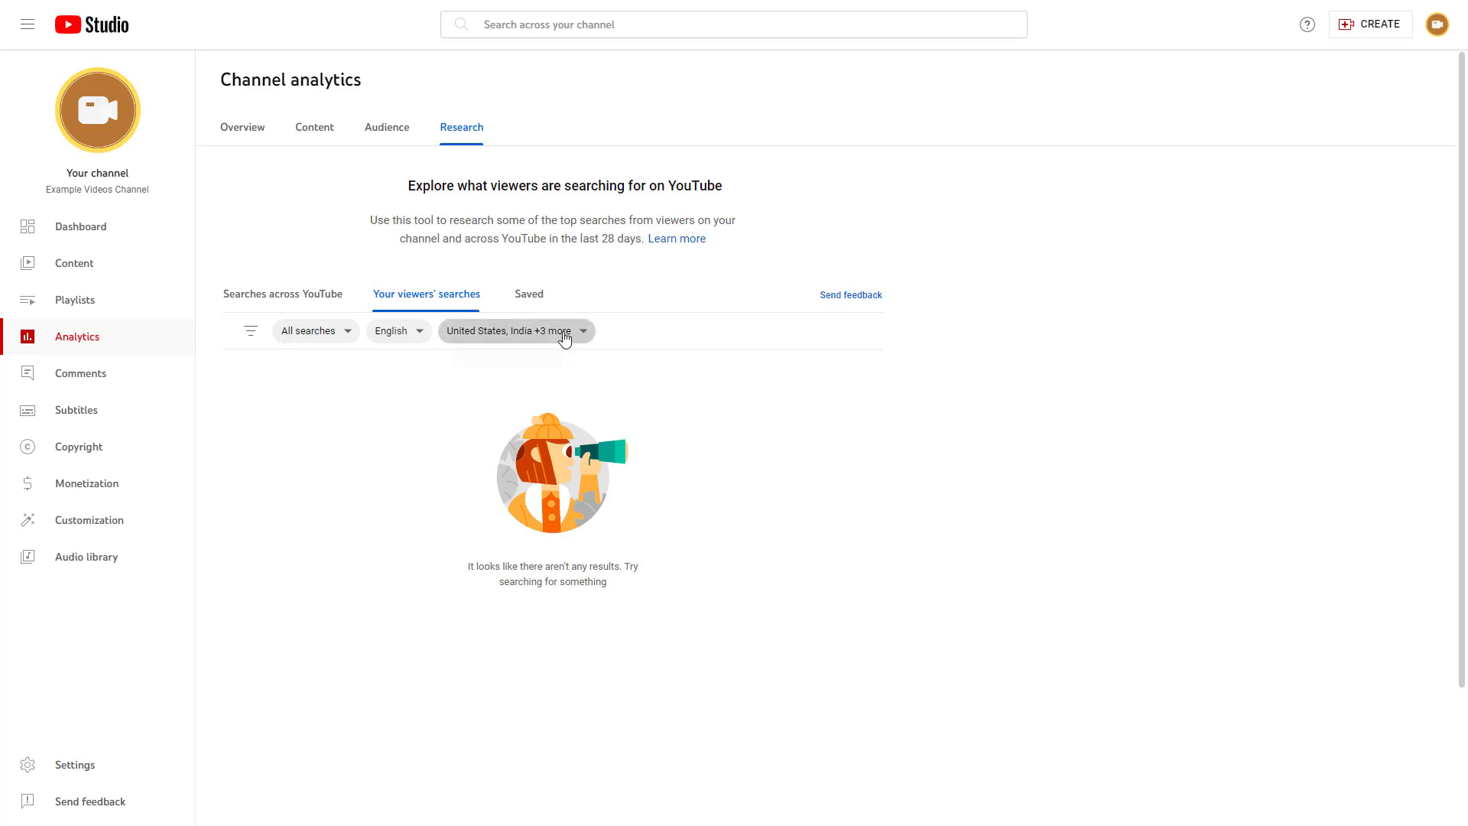
pyautogui.click(510, 331)
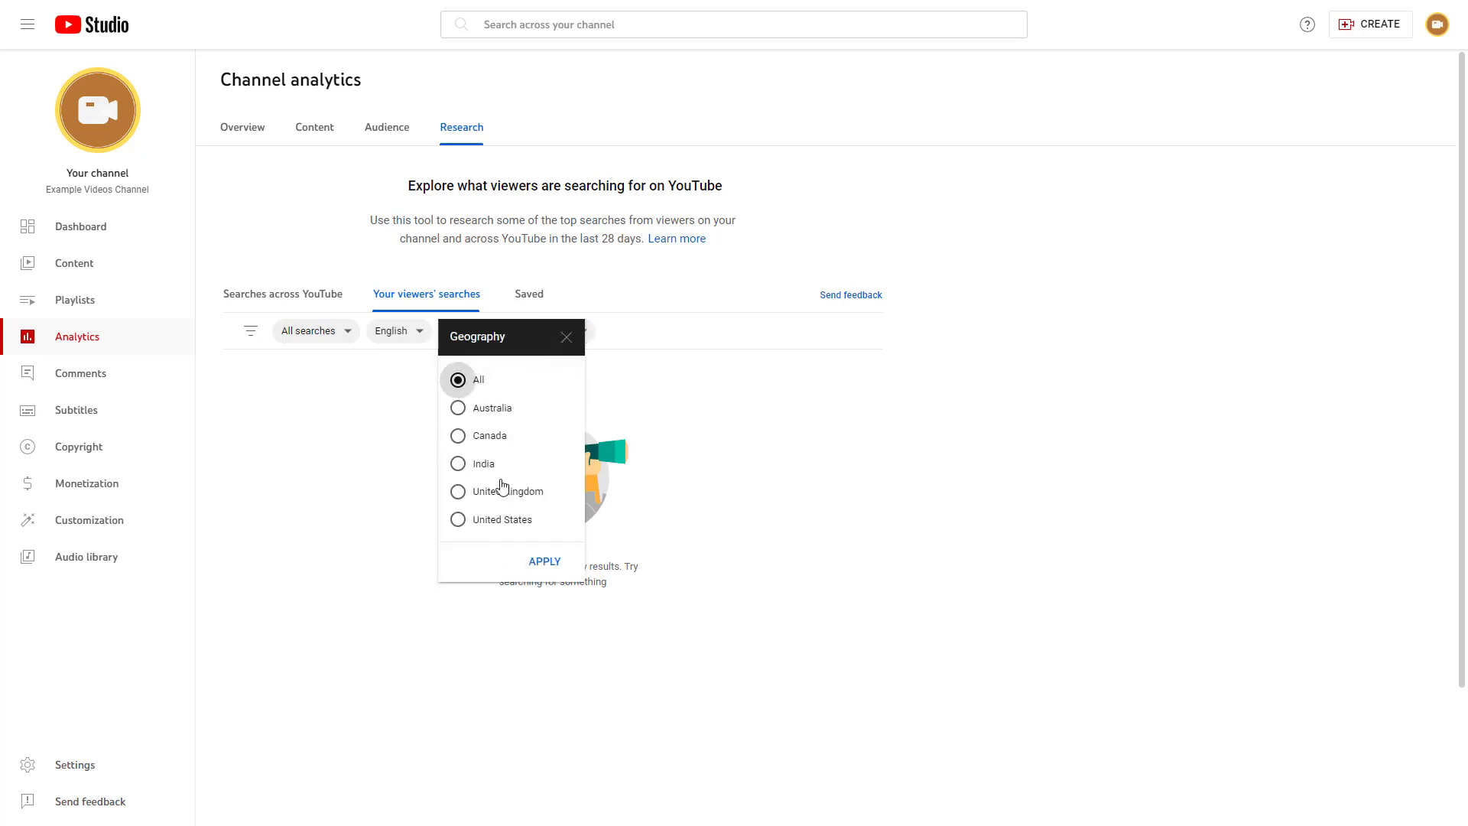
pyautogui.click(545, 561)
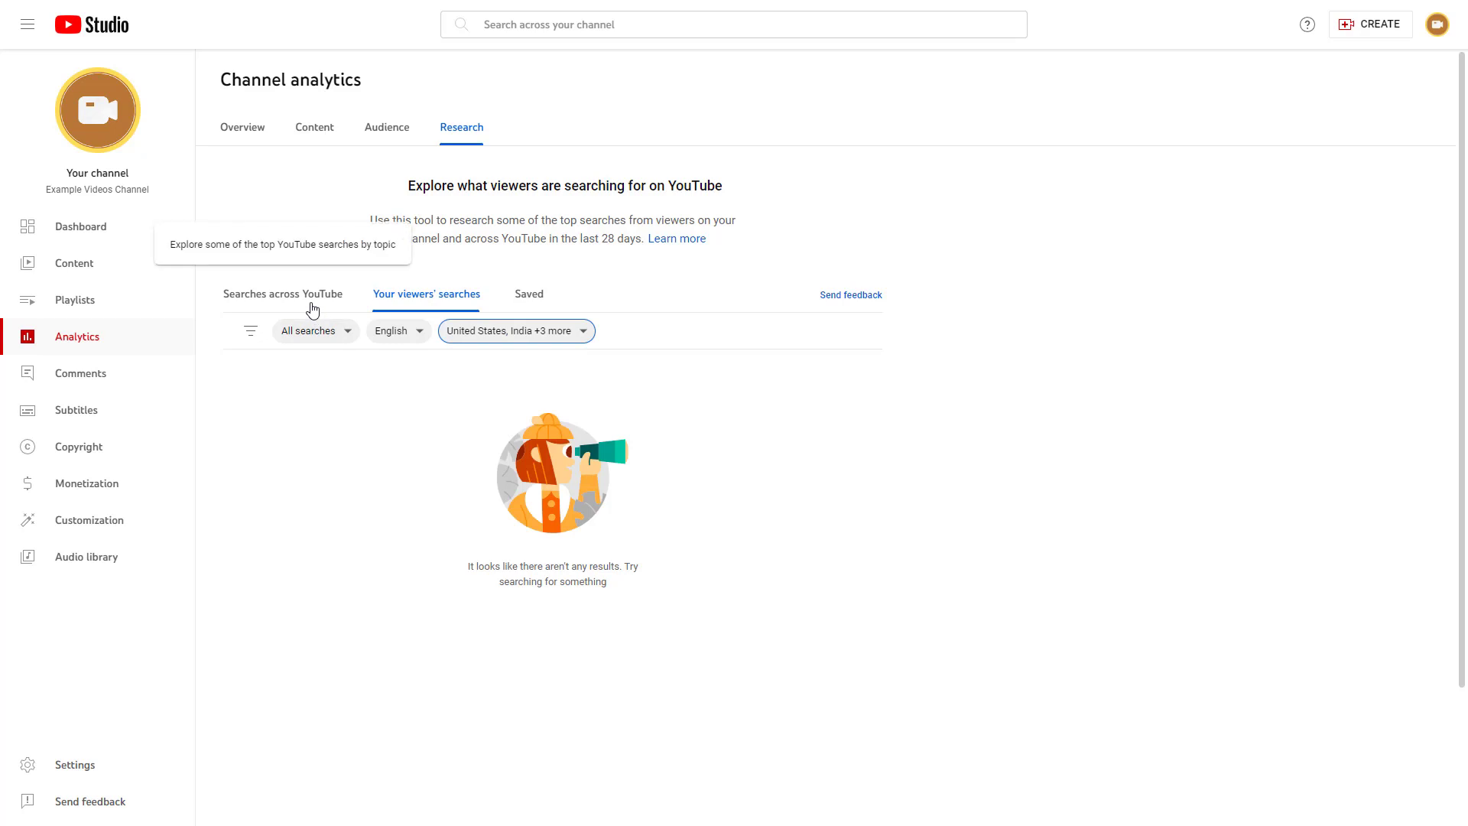
# Step: Return to searches across YouTube and filter the solar system results to Canada only
pyautogui.click(281, 294)
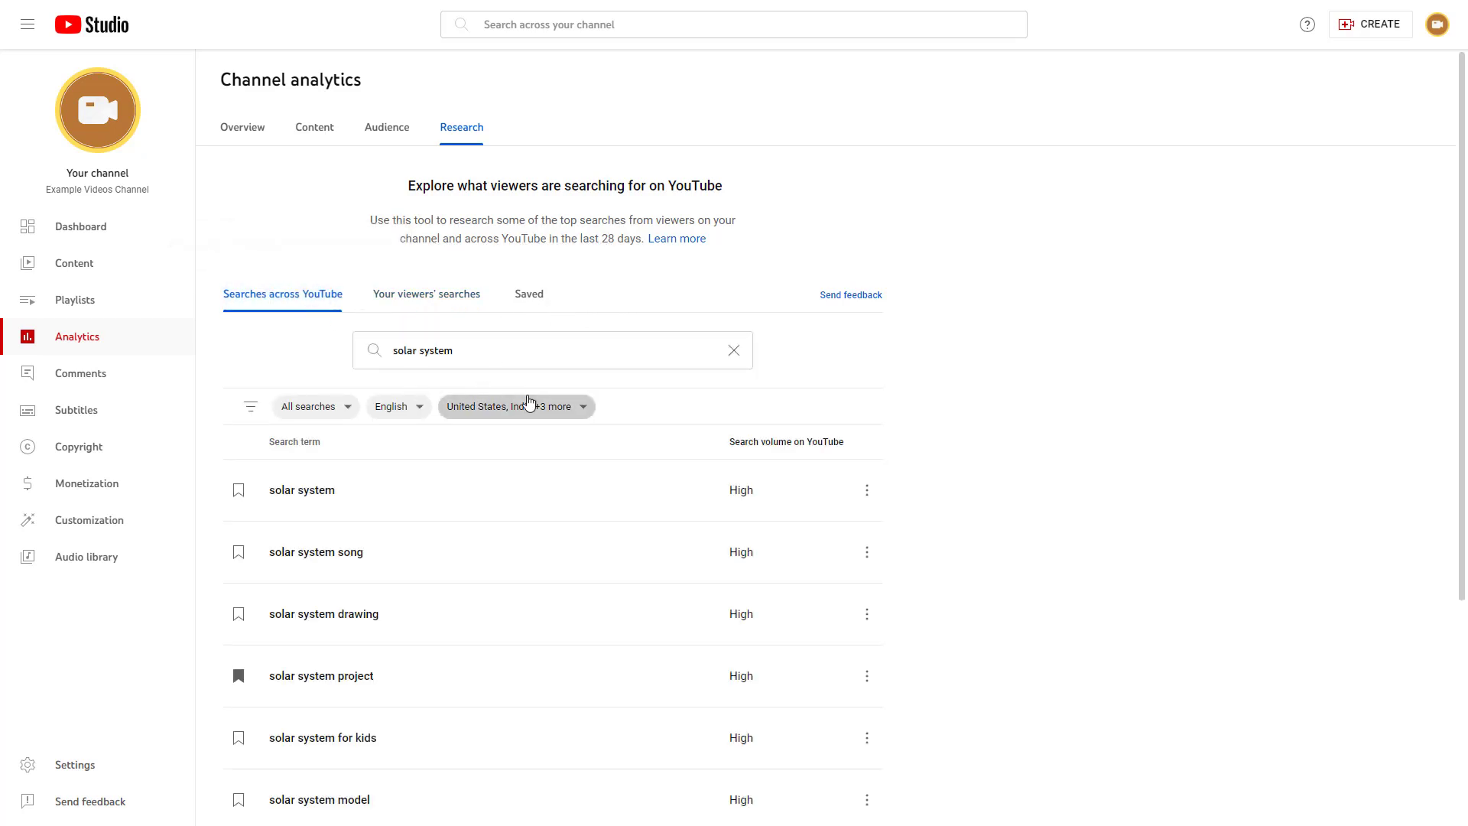
pyautogui.click(511, 407)
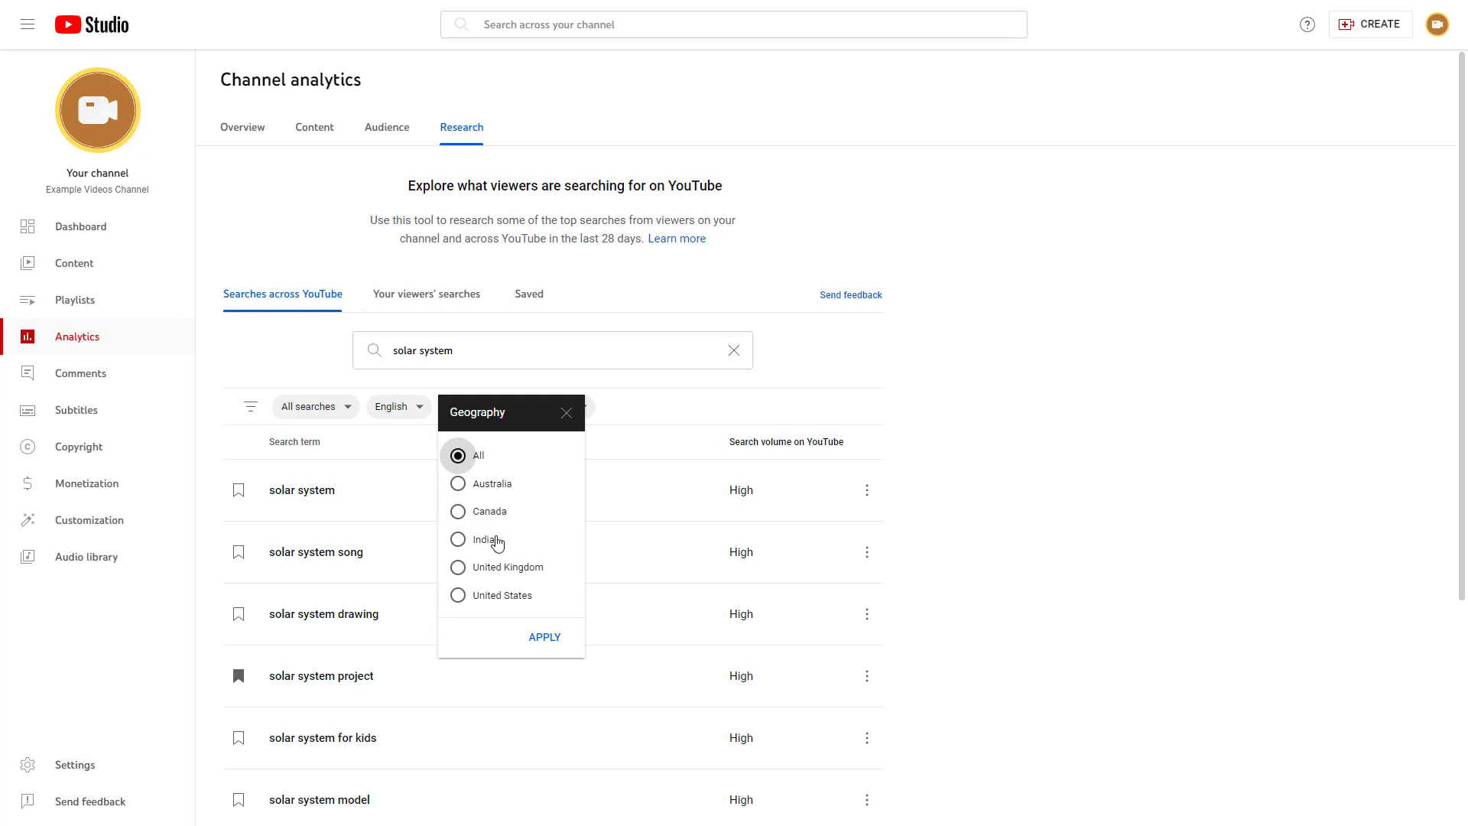
pyautogui.click(457, 511)
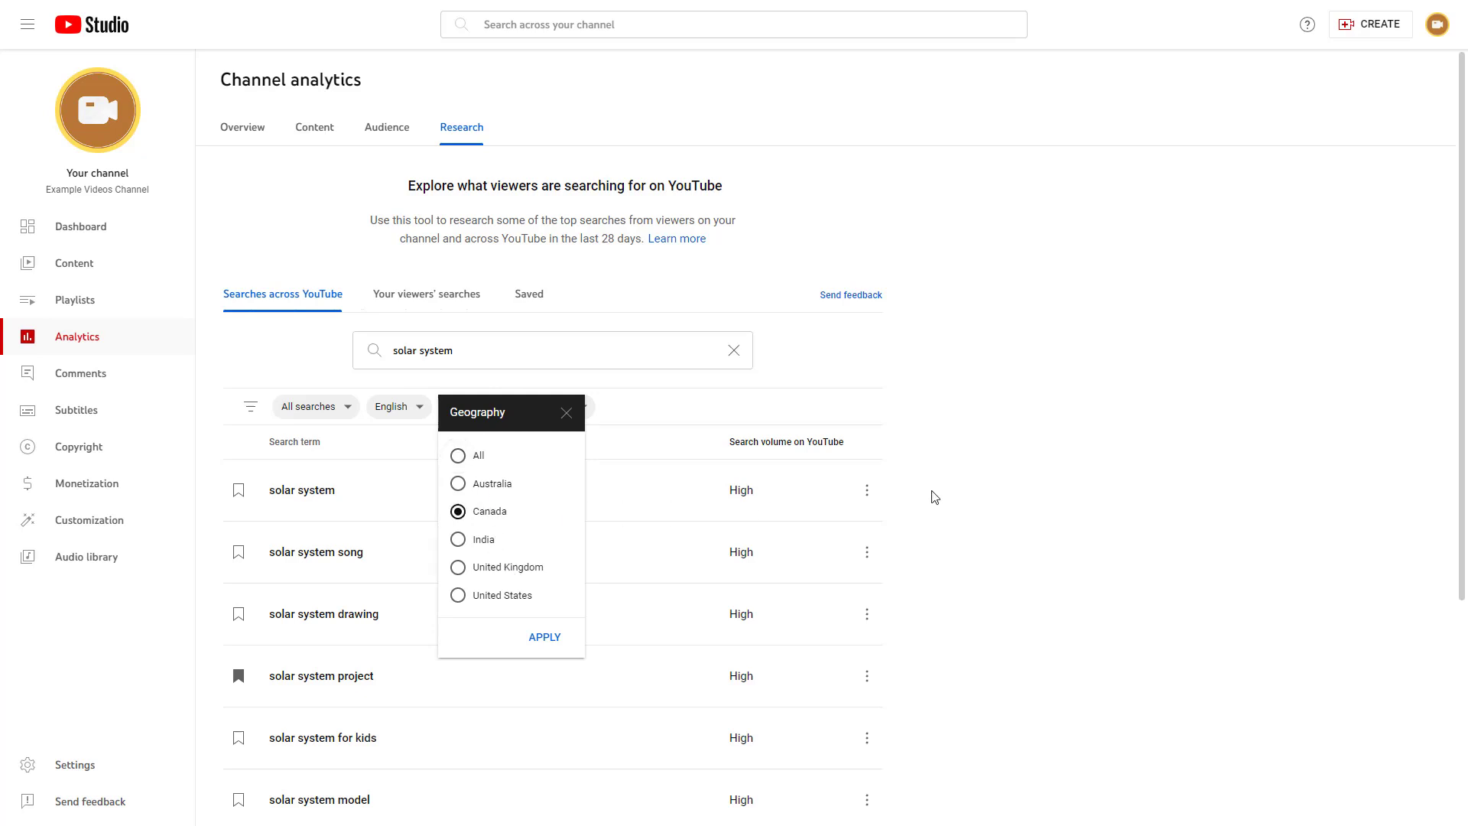
pyautogui.click(544, 636)
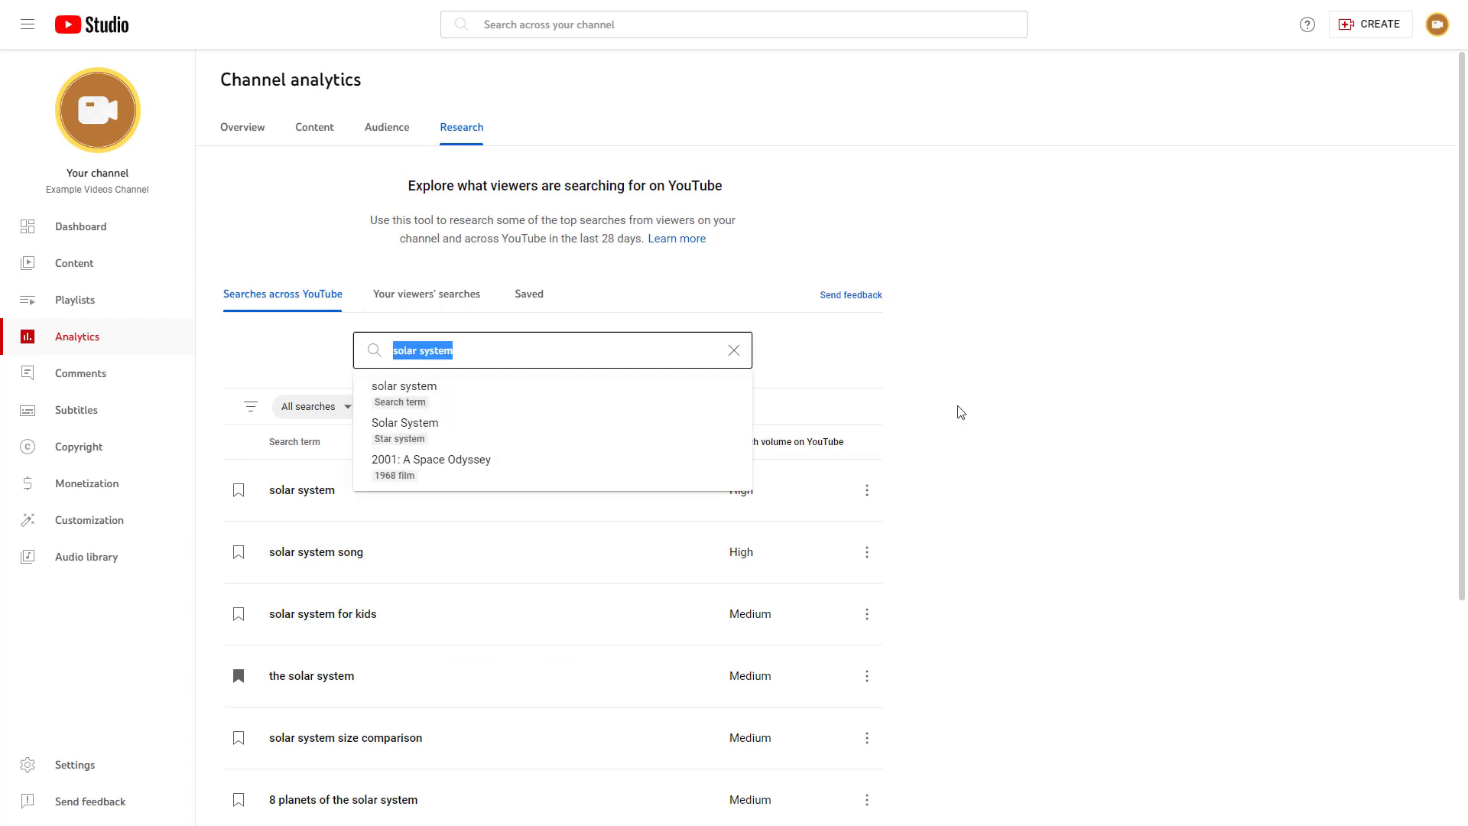
pyautogui.click(404, 385)
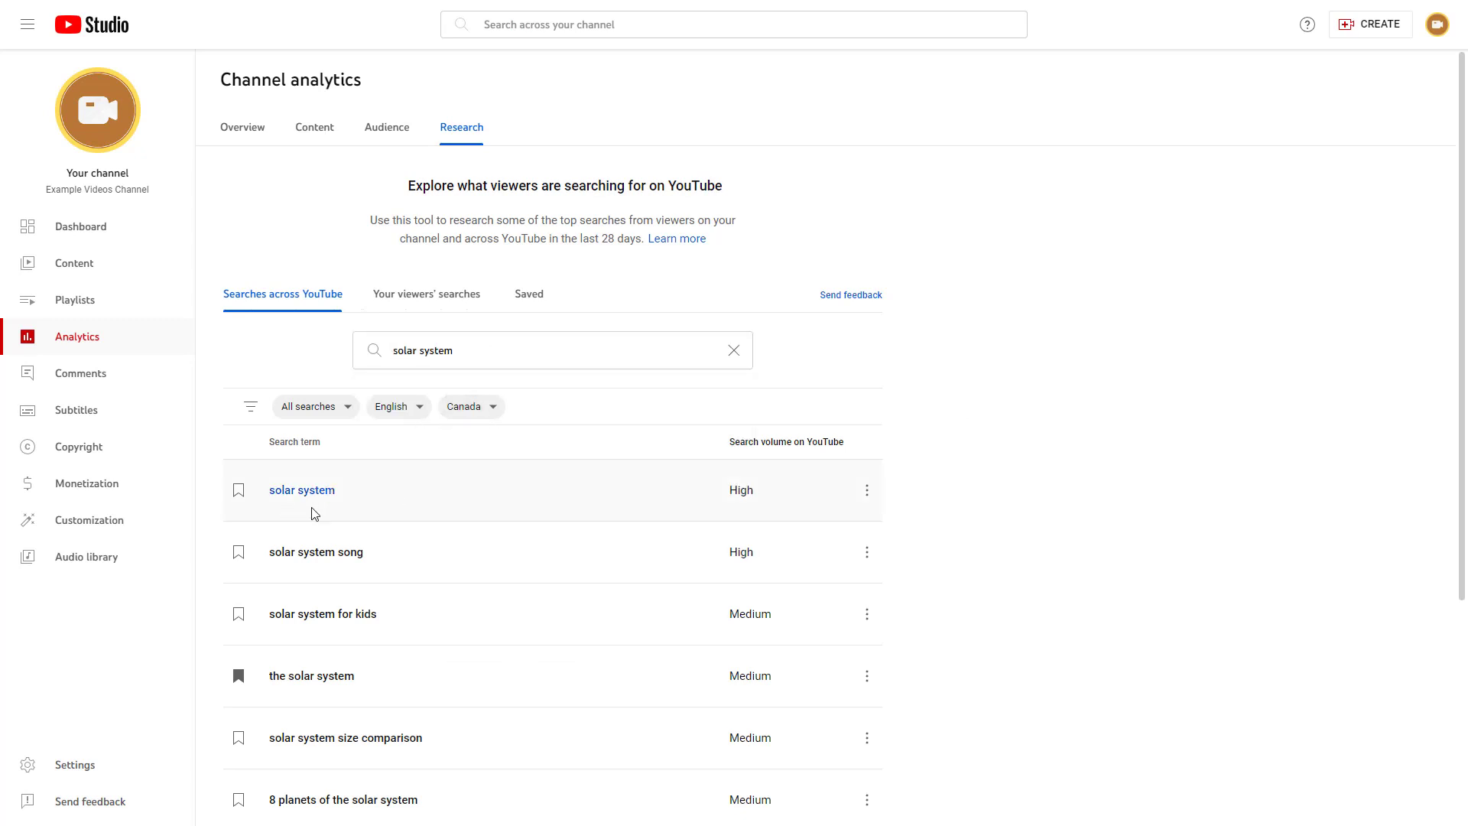
pyautogui.scroll(-3)
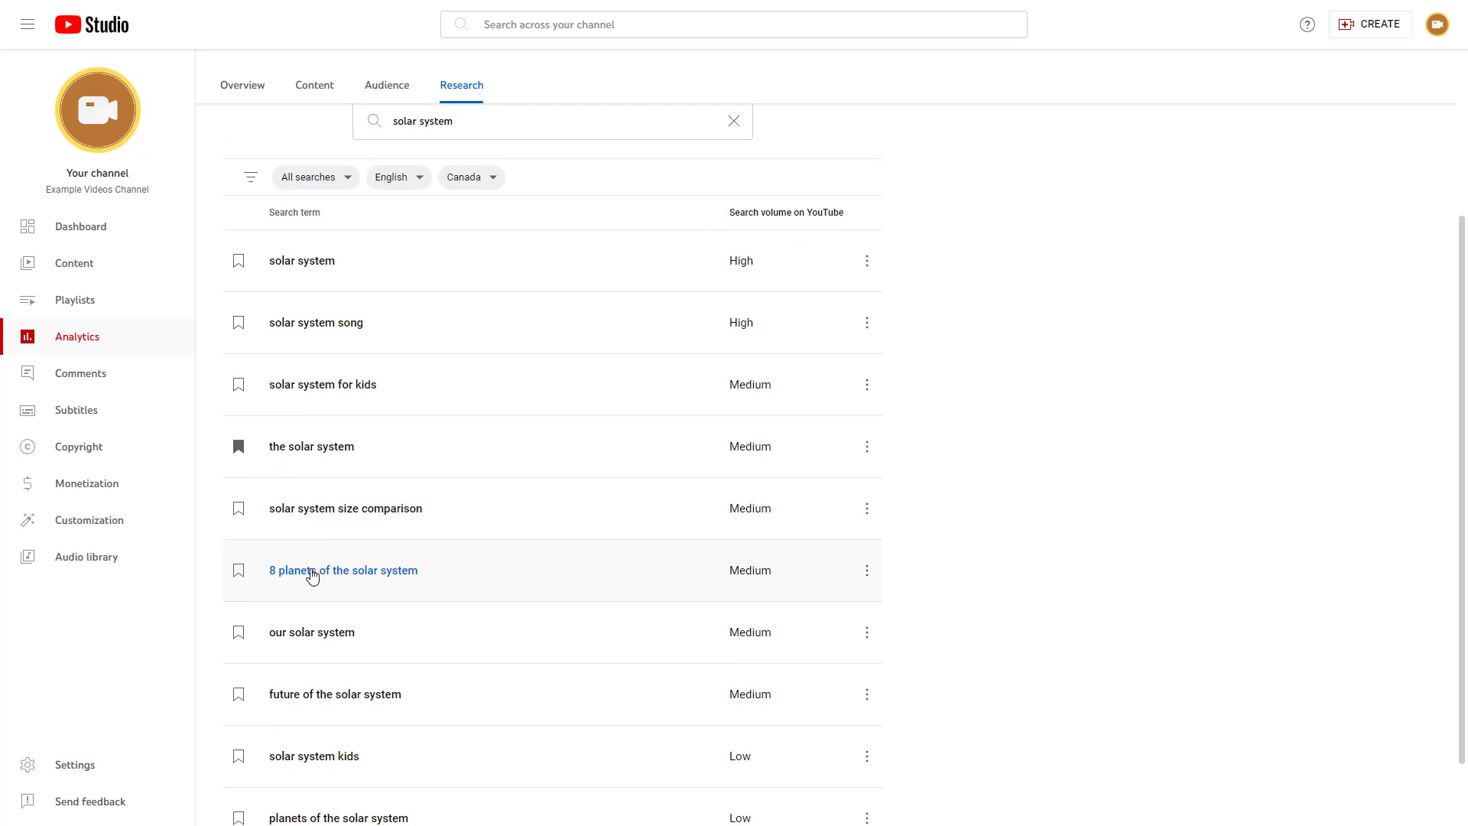
pyautogui.scroll(3)
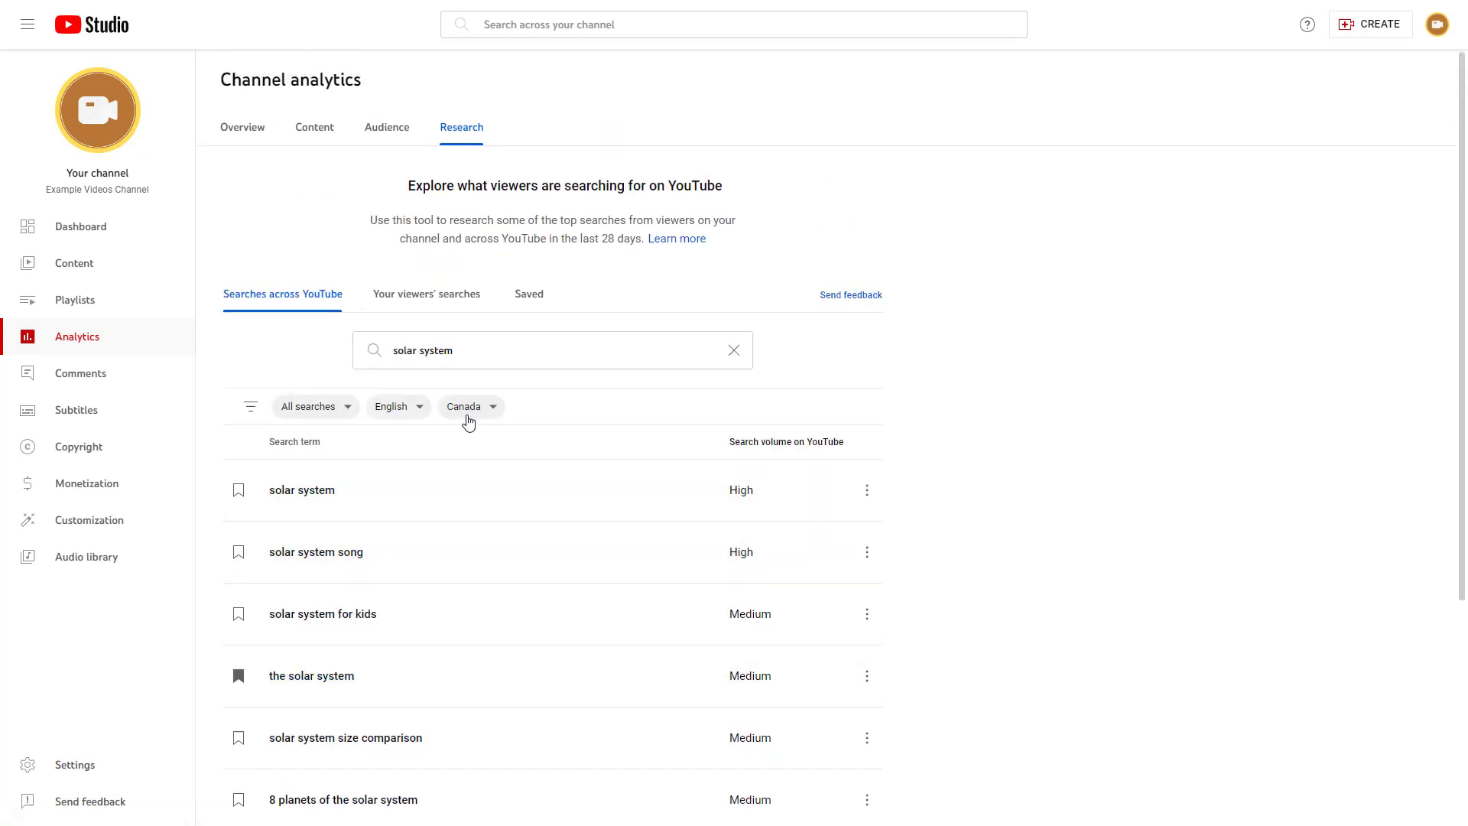
pyautogui.moveTo(486, 433)
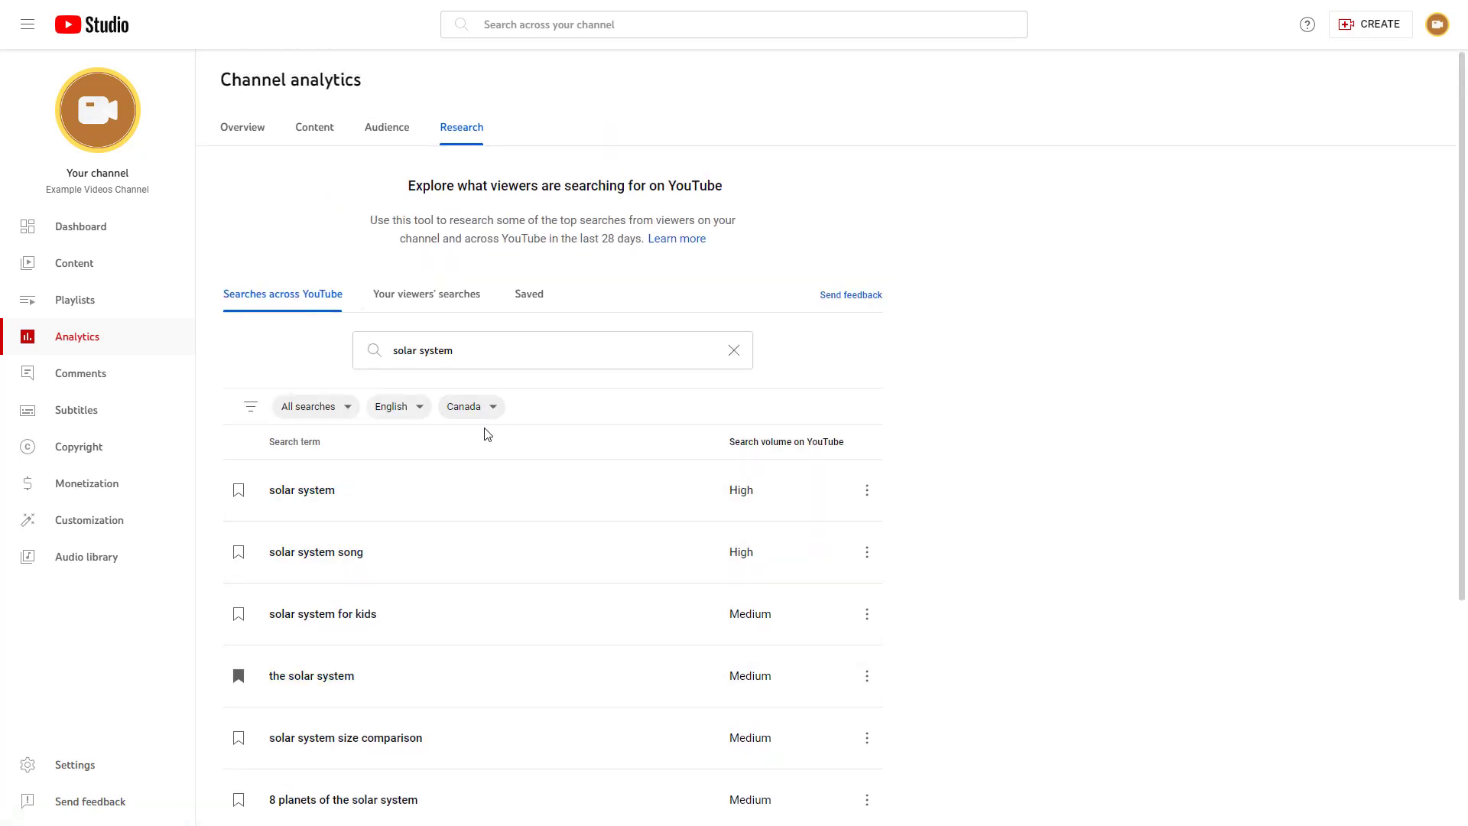
pyautogui.moveTo(477, 425)
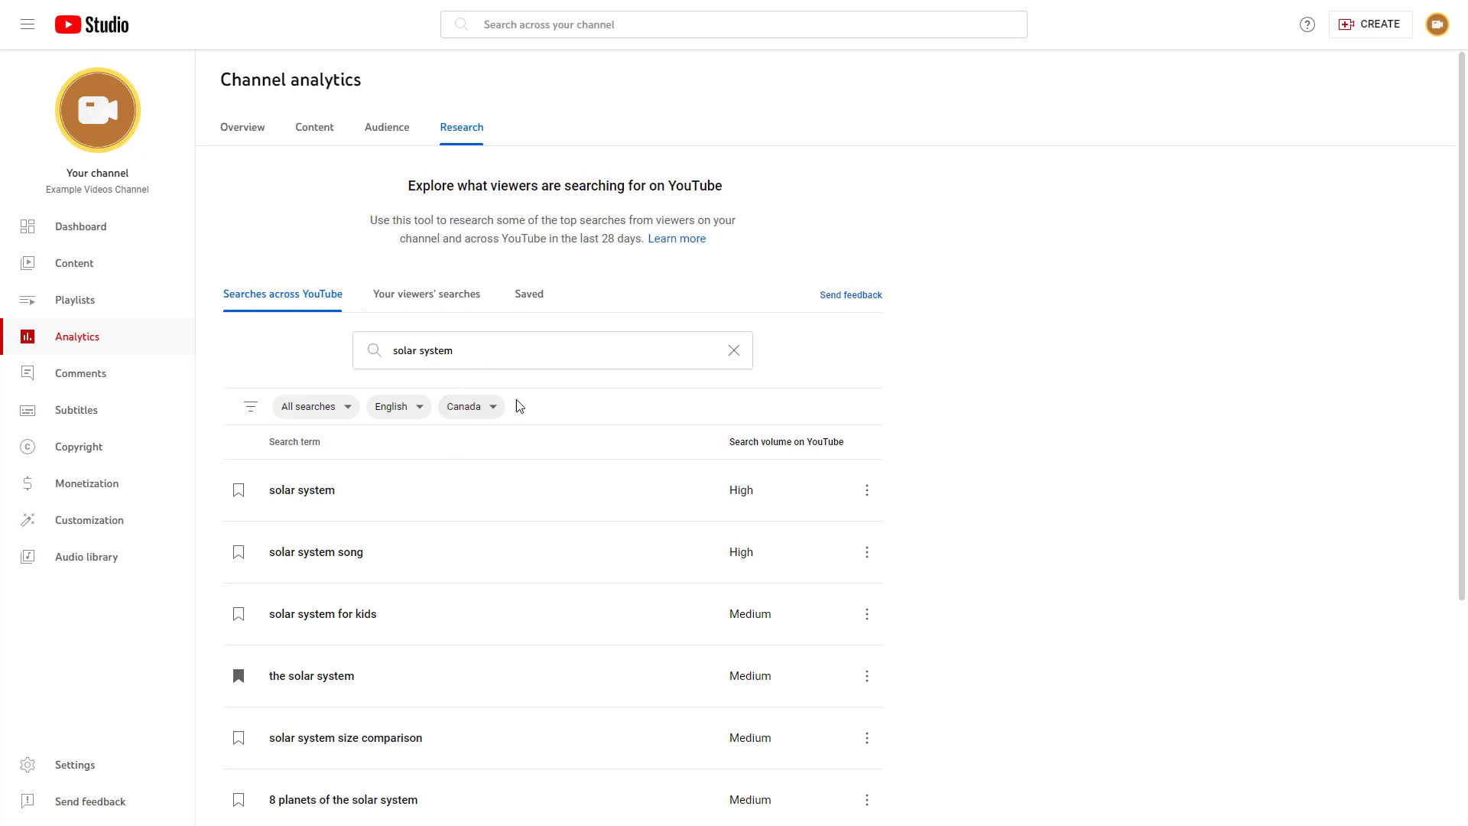
pyautogui.moveTo(528, 293)
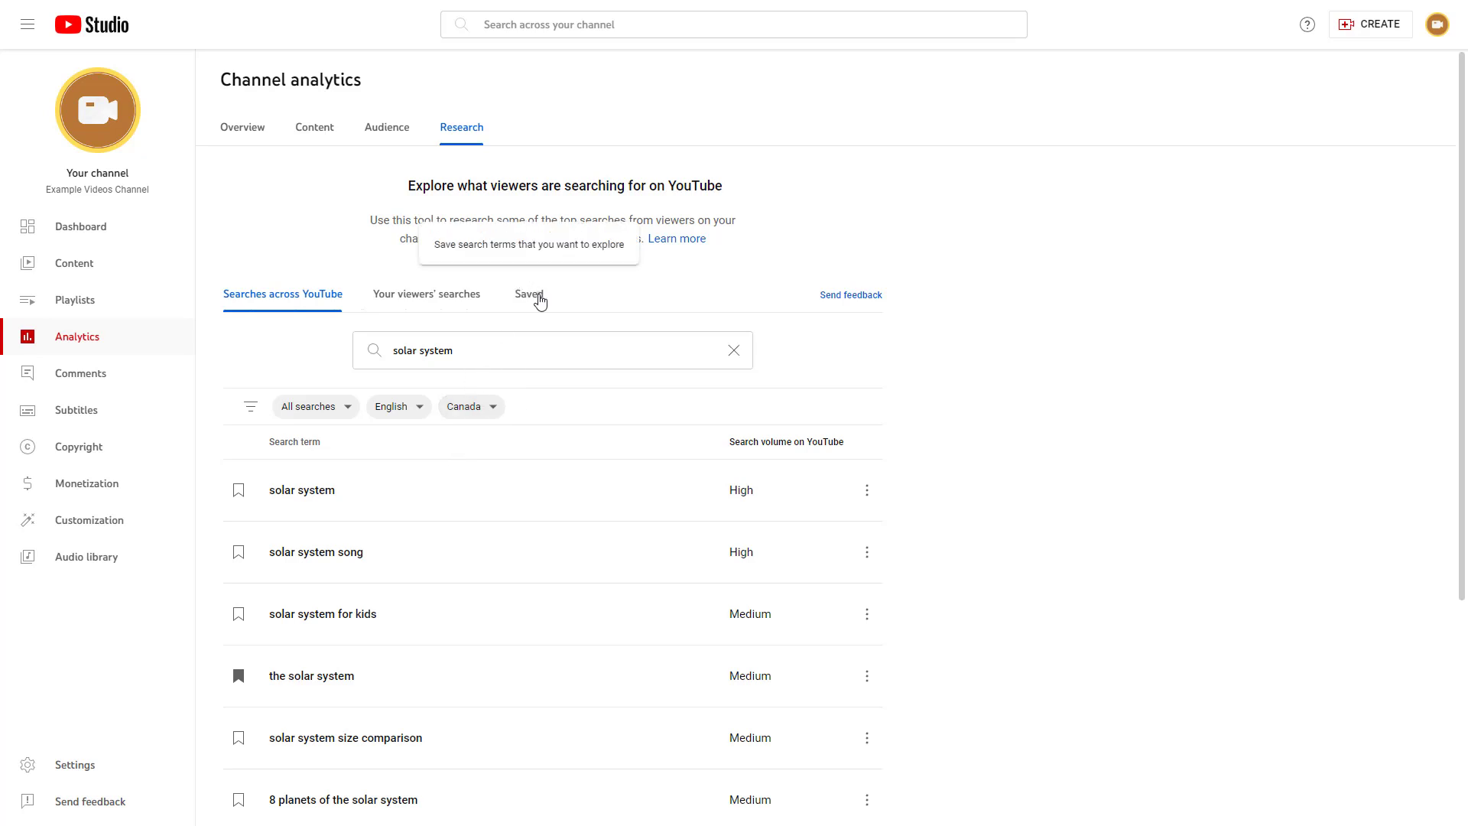
# Step: List the five saved search terms, including 'the solar system' and 'makeup tutorial'
pyautogui.click(527, 294)
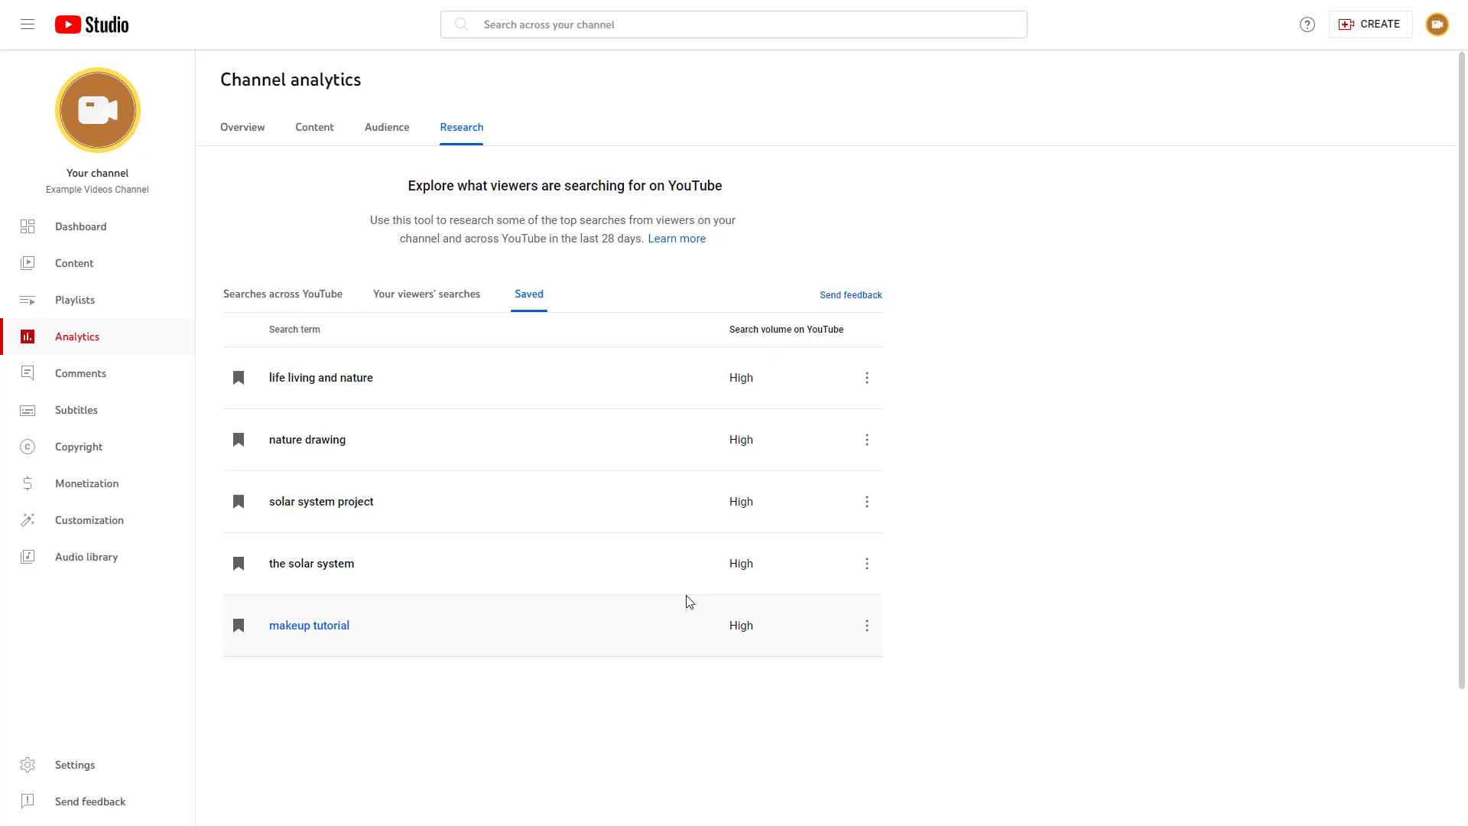
pyautogui.moveTo(292, 316)
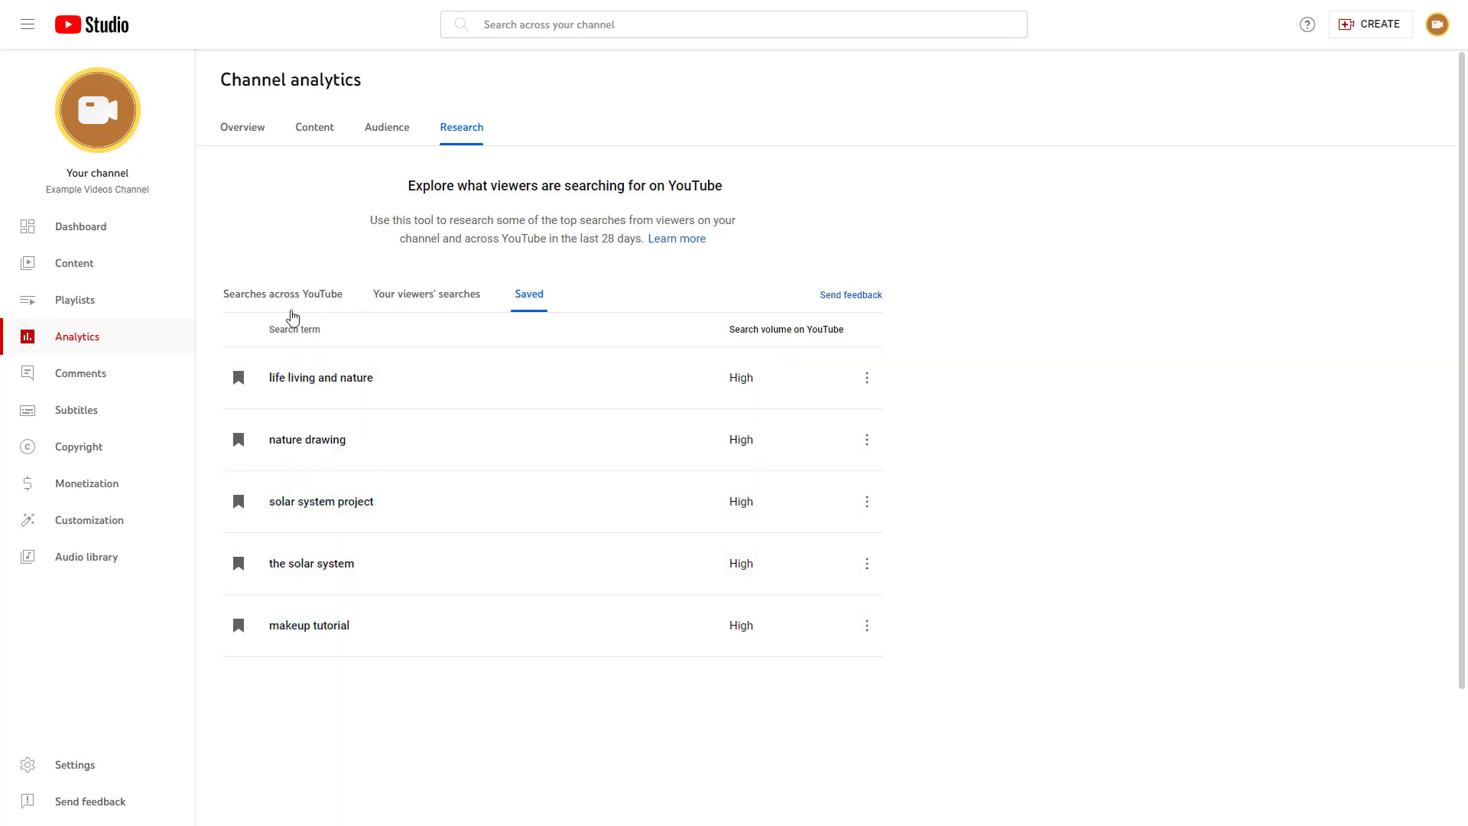
pyautogui.moveTo(559, 315)
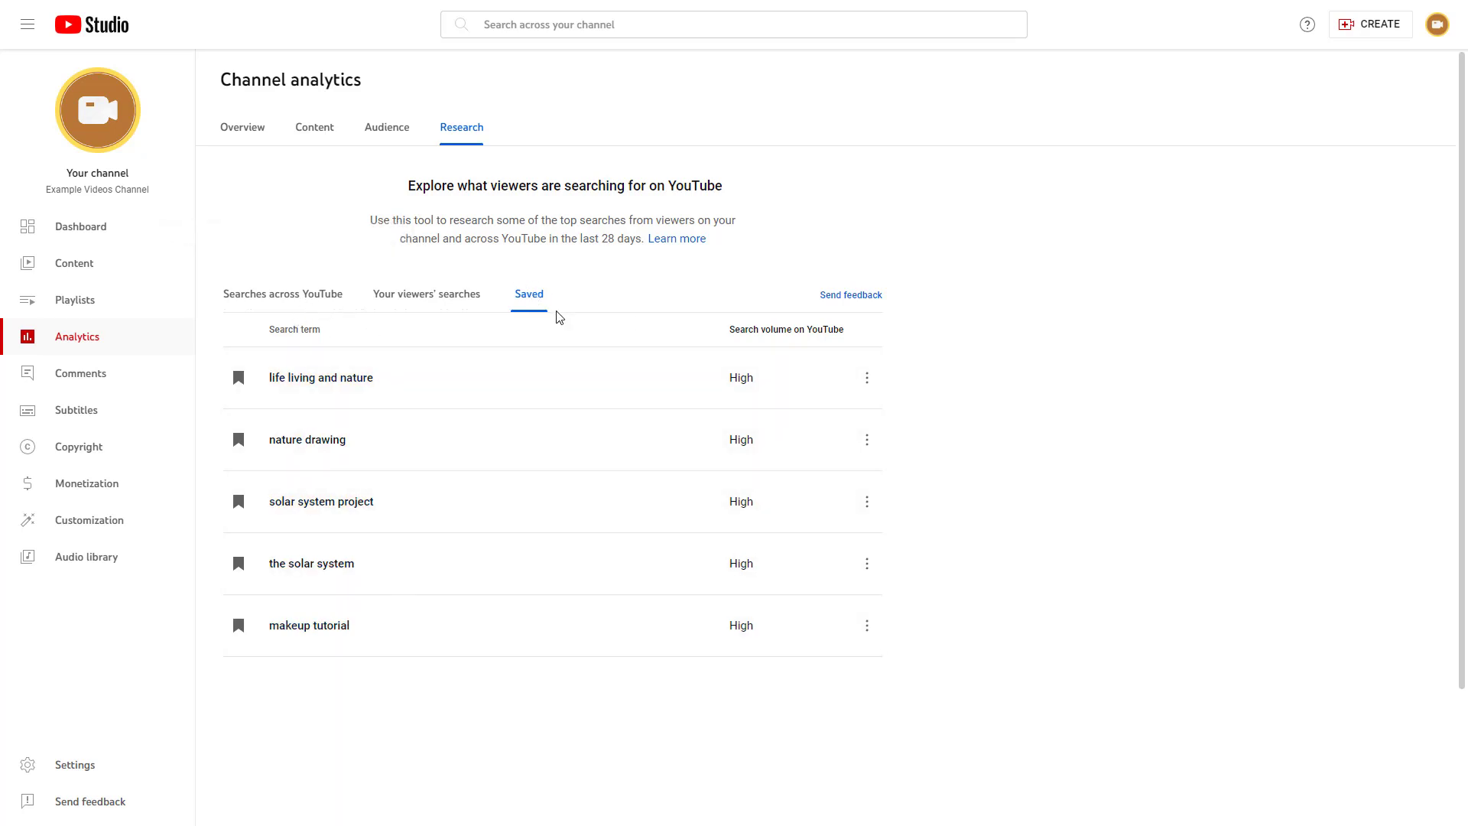
pyautogui.moveTo(925, 595)
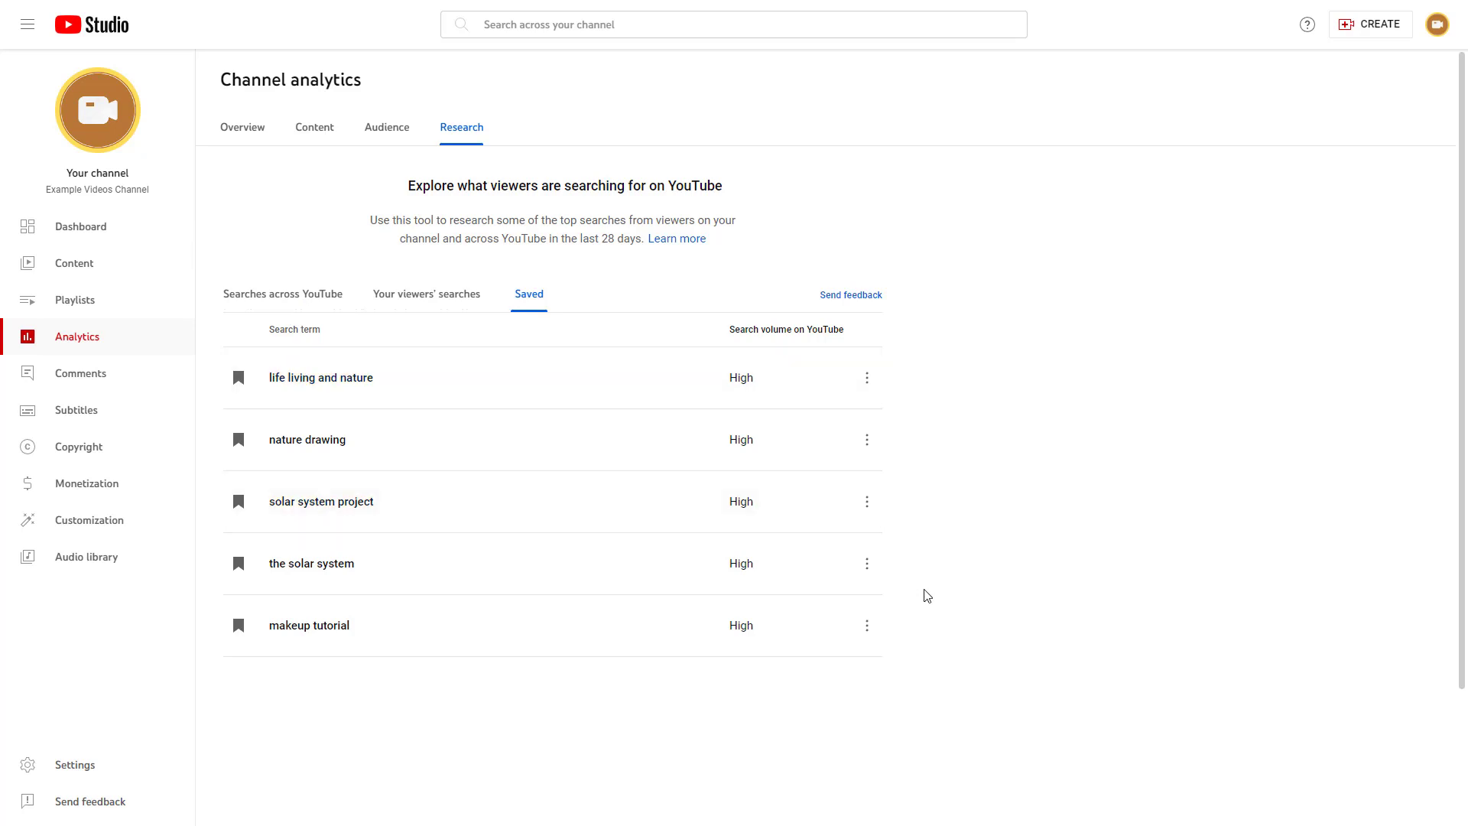
pyautogui.moveTo(1075, 616)
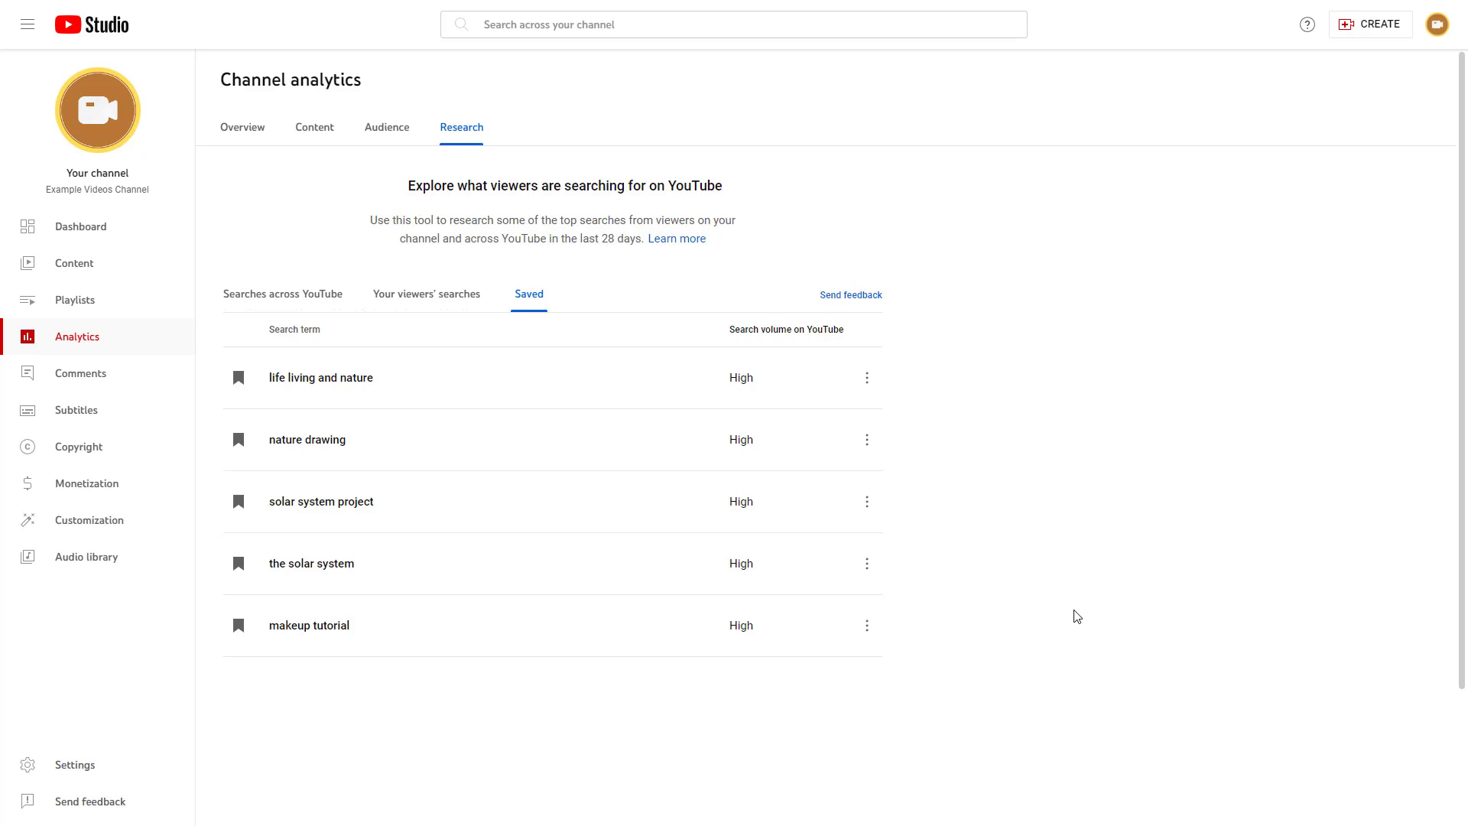
pyautogui.moveTo(1333, 668)
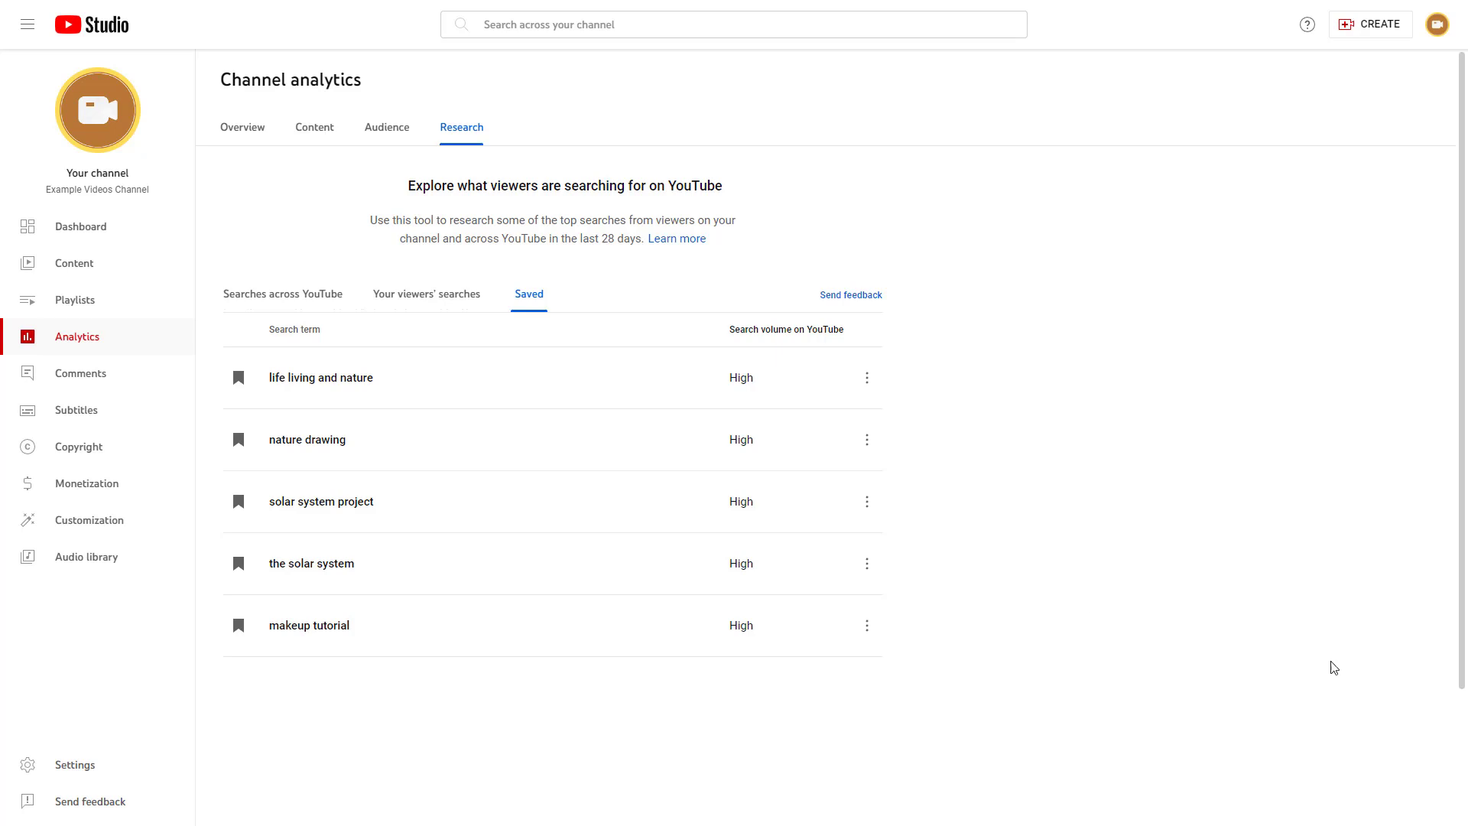